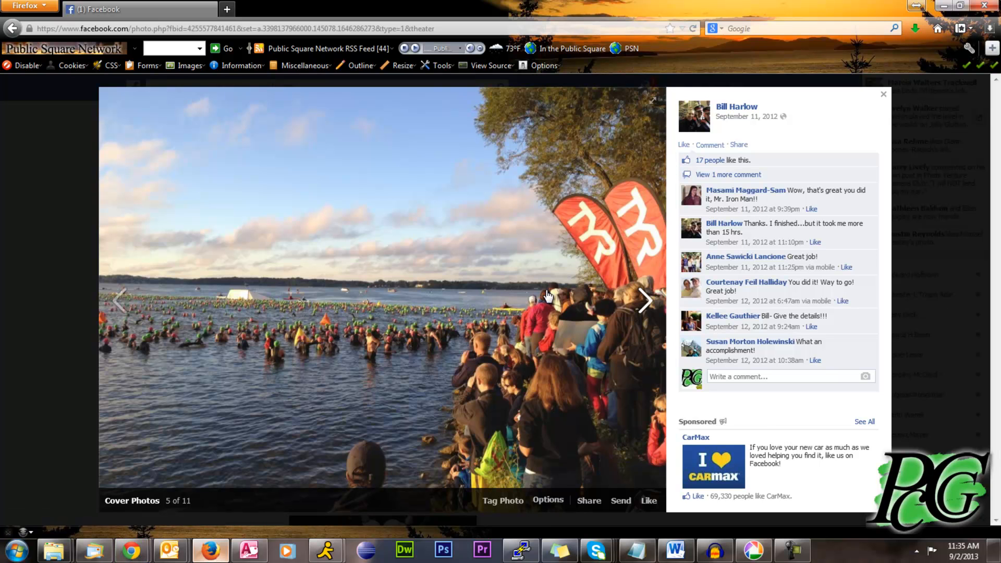
mouse_move(479, 311)
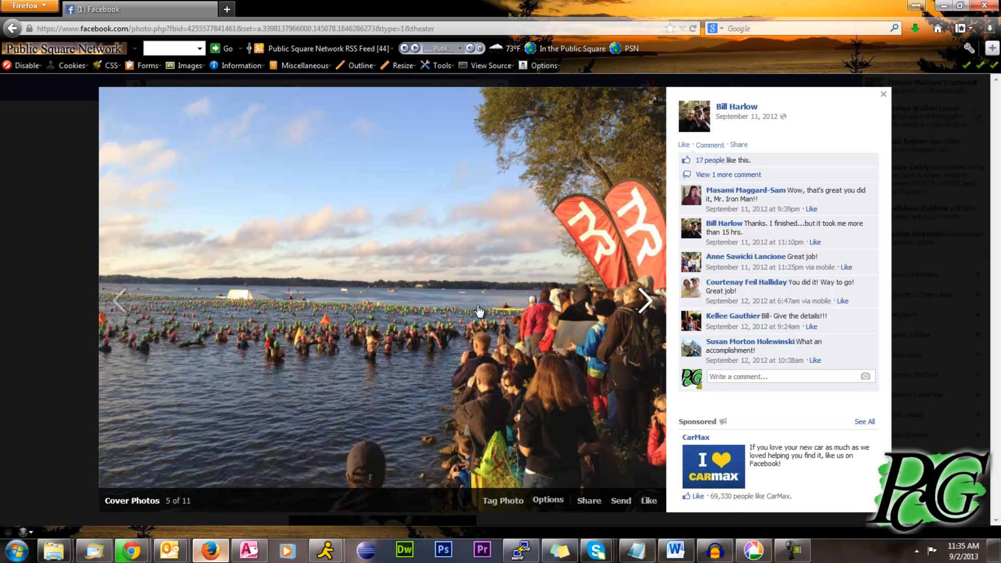
mouse_move(478, 317)
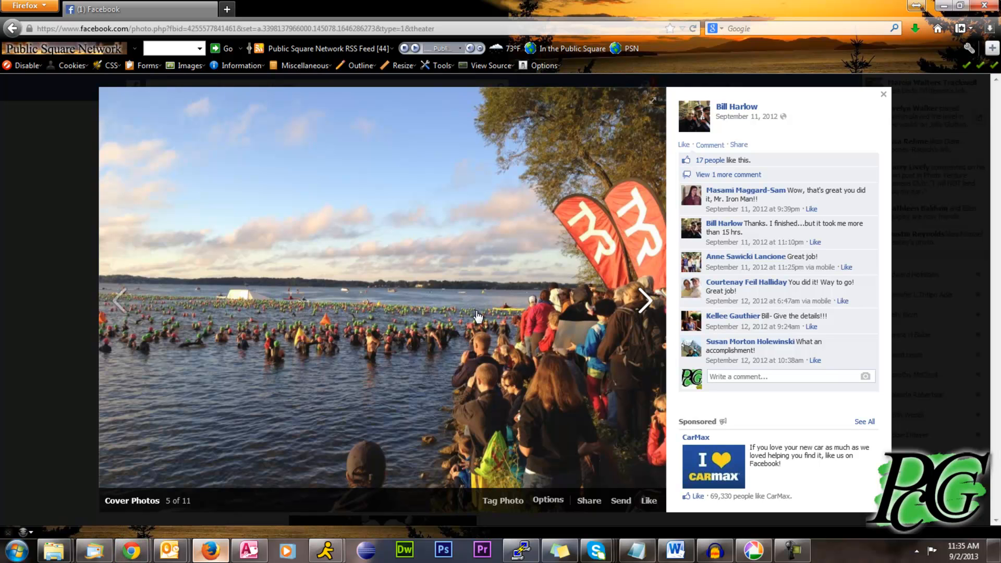
mouse_move(478, 313)
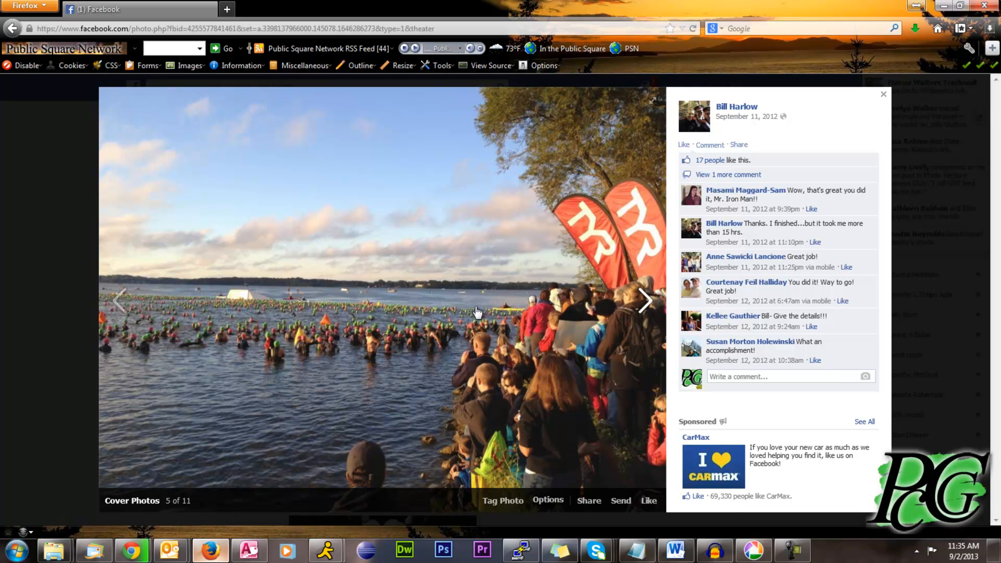
mouse_move(458, 281)
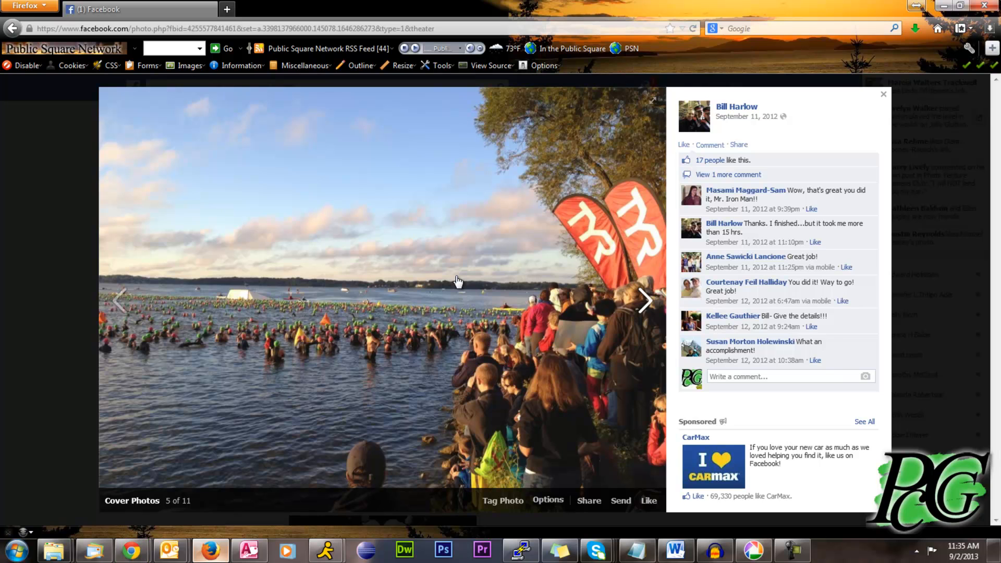
Step: Save the lake swim-start photo from the Facebook viewer to the desktop as 123.jpg
right_click(447, 290)
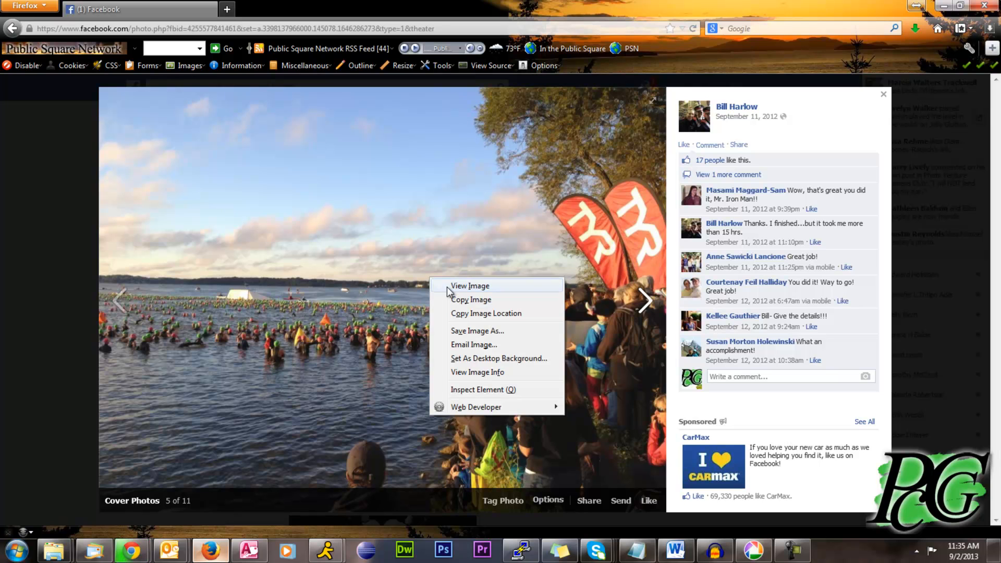
left_click(473, 338)
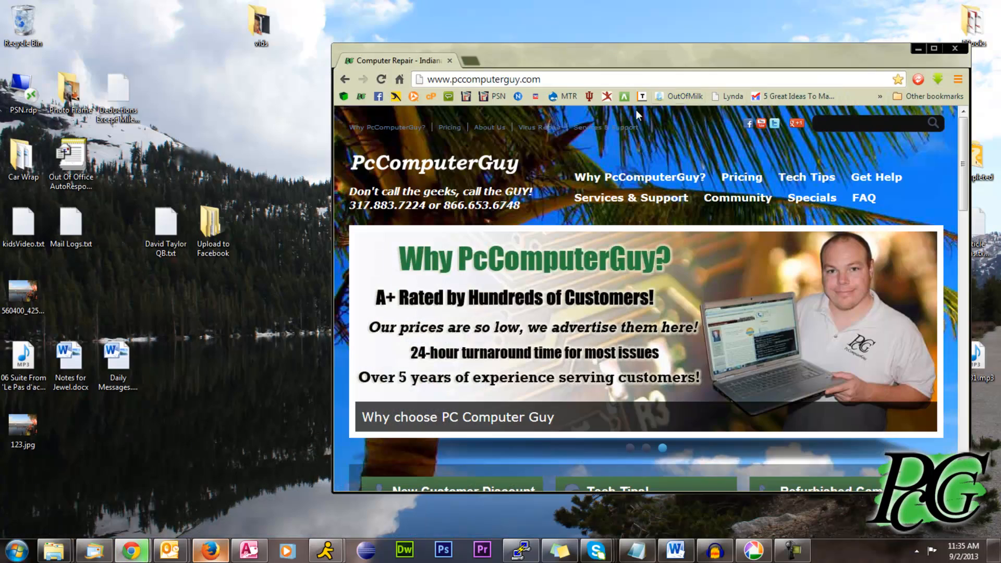
left_click(23, 425)
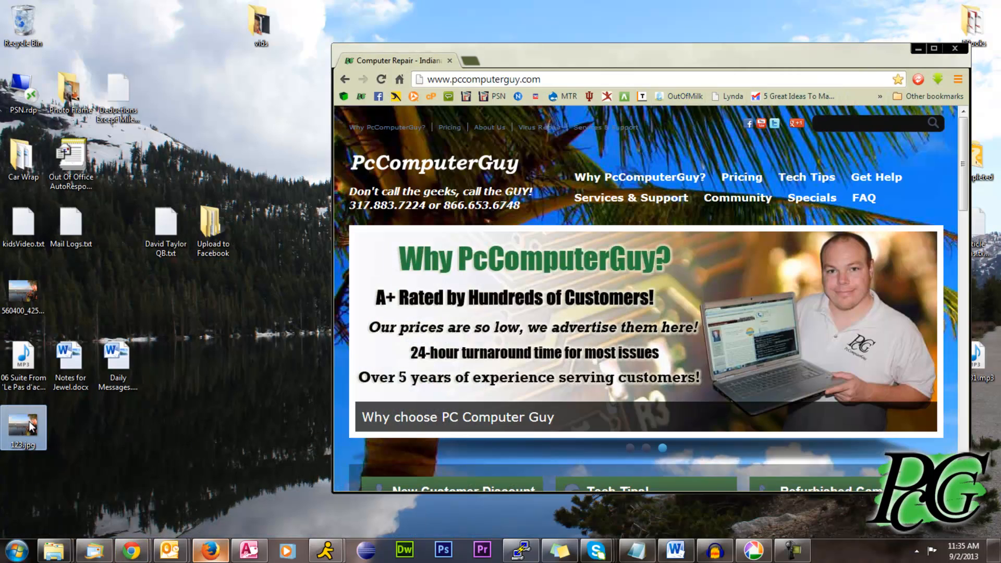
double_click(24, 426)
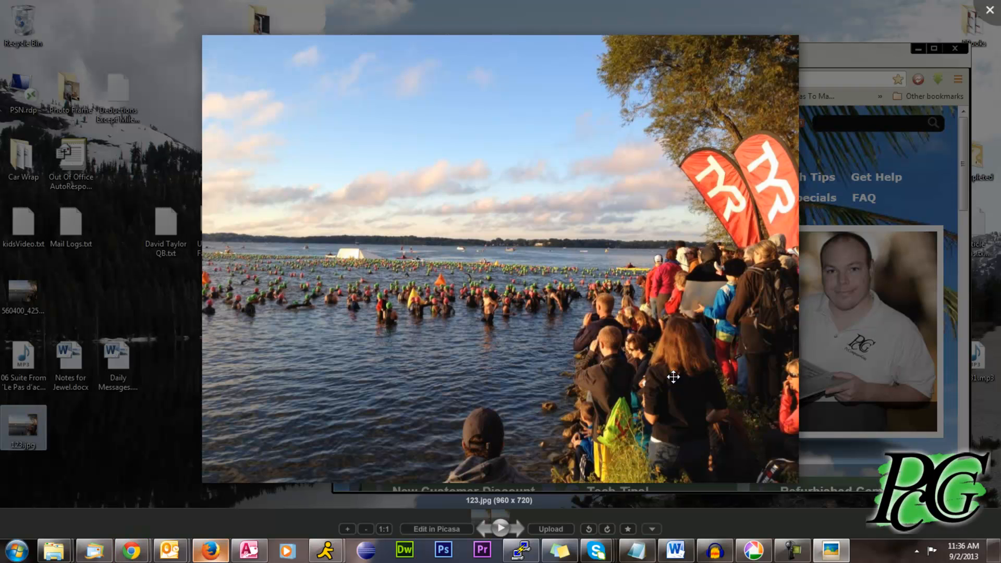
mouse_move(646, 374)
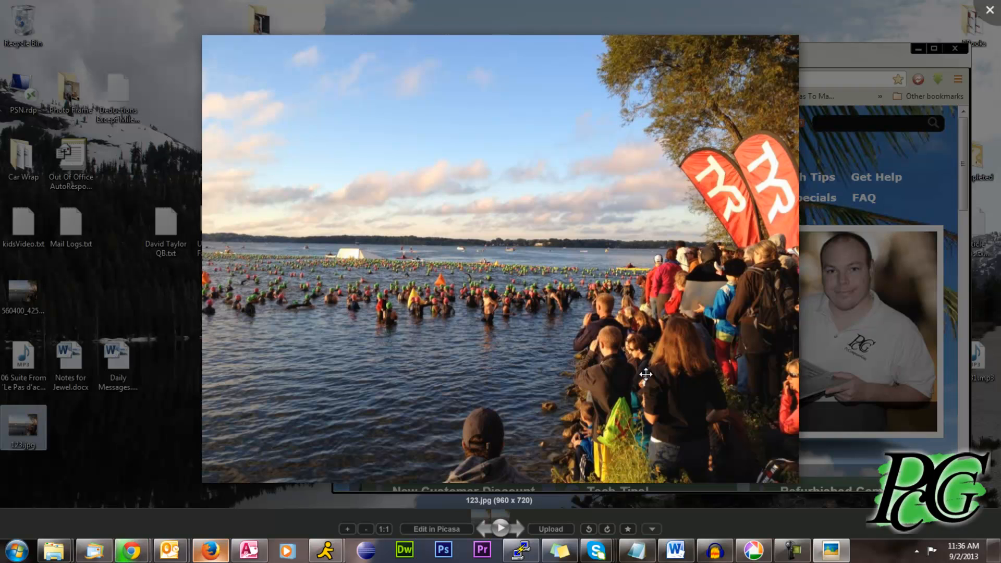
mouse_move(726, 337)
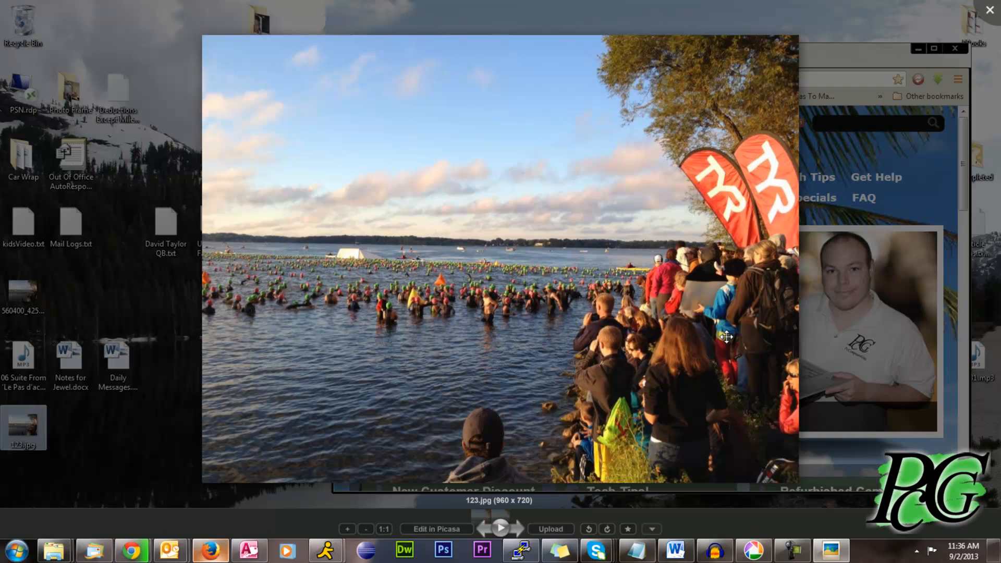
mouse_move(746, 233)
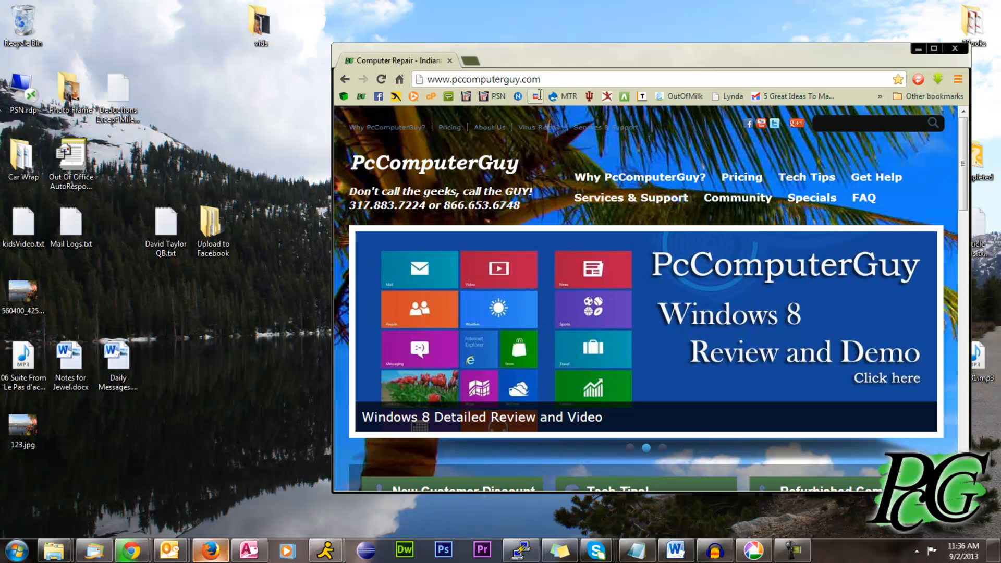
left_click(482, 79)
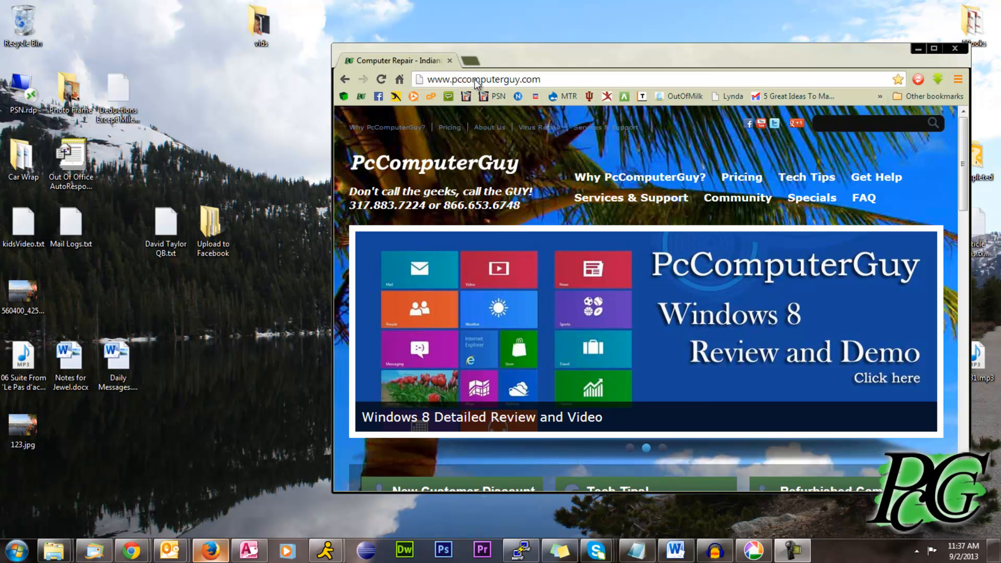
Step: Go to skydrive.com to reach the Microsoft account sign-in page
left_click(482, 80)
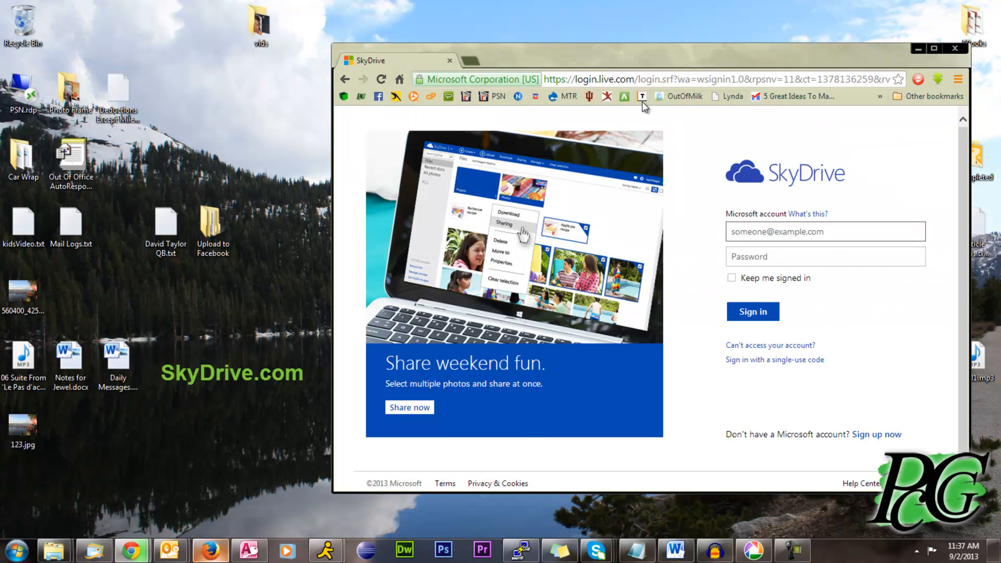
mouse_move(383, 394)
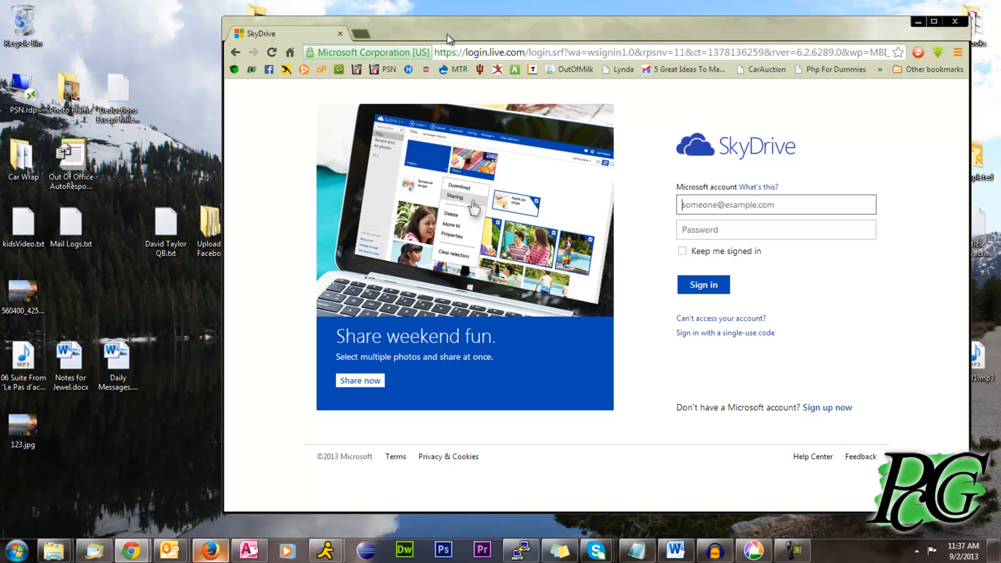
mouse_move(588, 163)
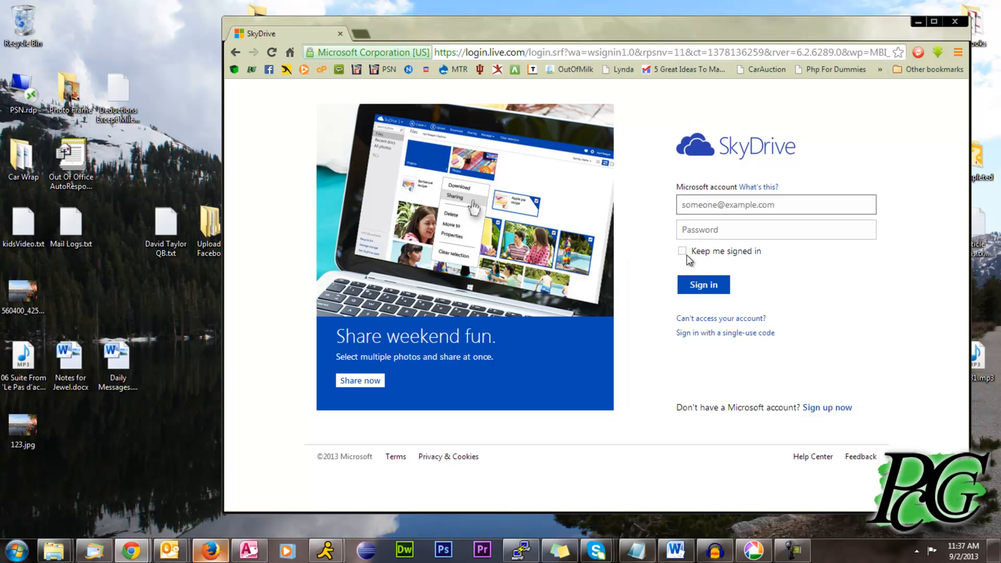
mouse_move(827, 408)
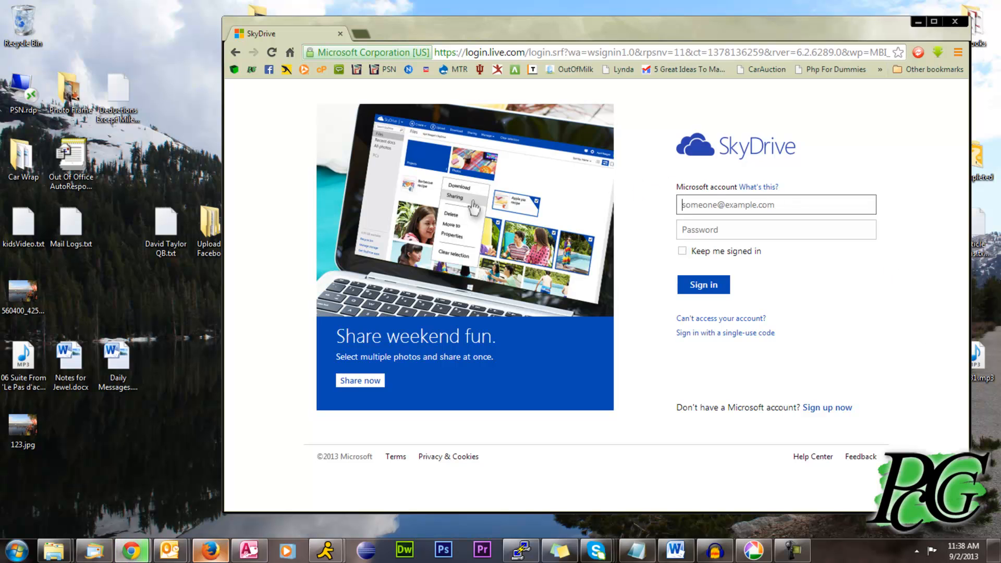
Step: Sign in to SkyDrive and create a new folder named Test
left_click(702, 284)
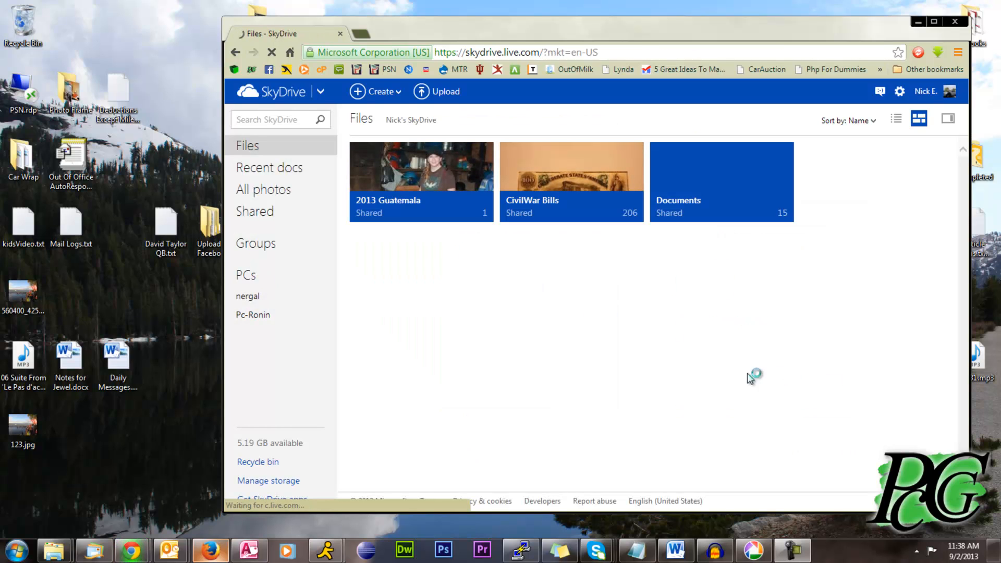
mouse_move(661, 304)
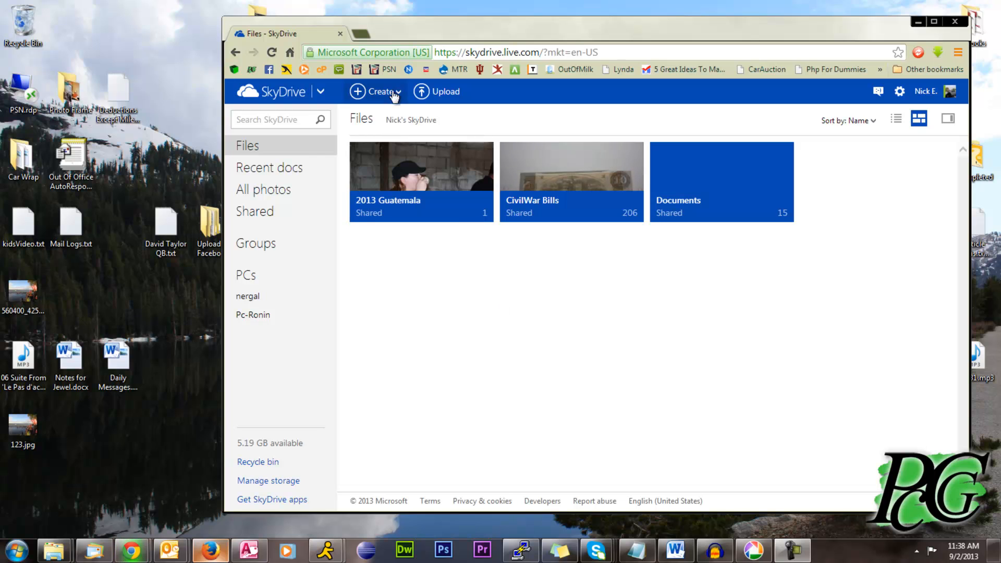
left_click(375, 91)
type("Te")
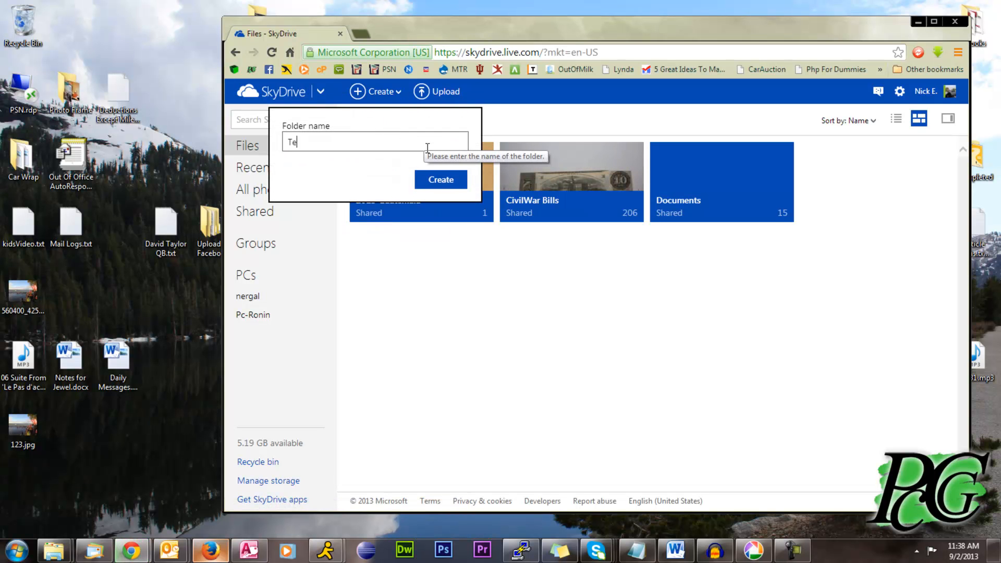
left_click(441, 180)
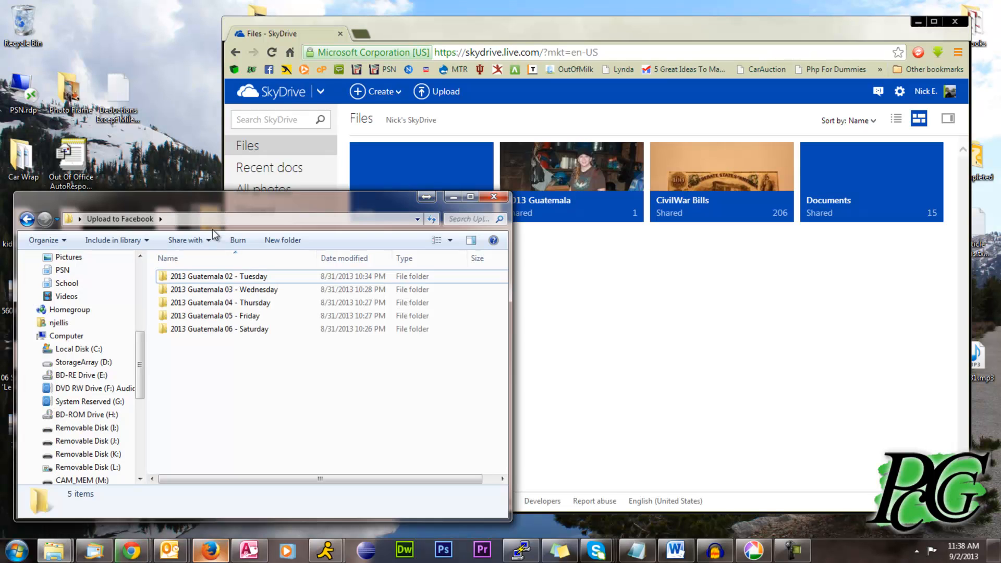
Step: Pick photos from 2013 Guatemala 02 - Tuesday to upload into the Test folder
double_click(219, 276)
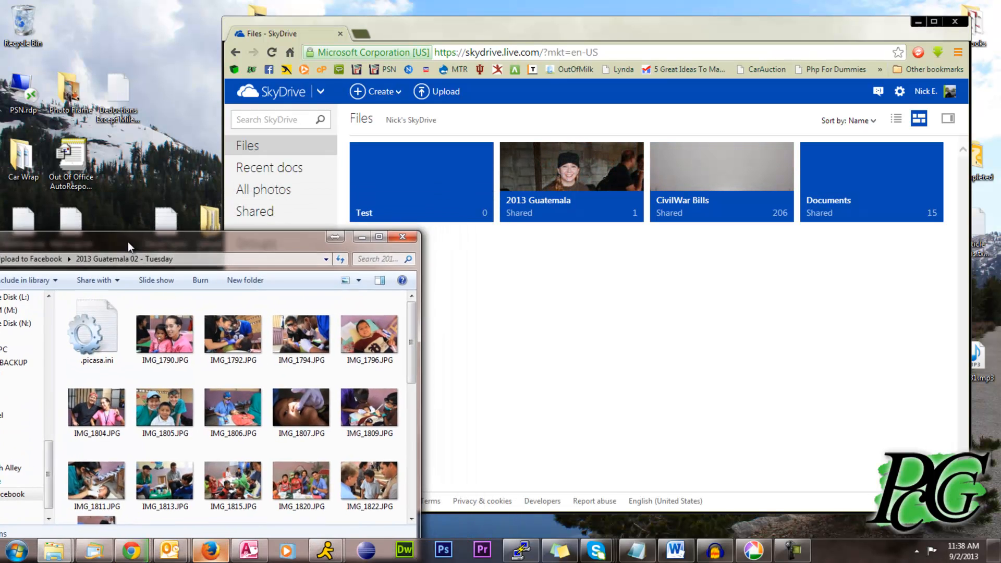
mouse_move(165, 332)
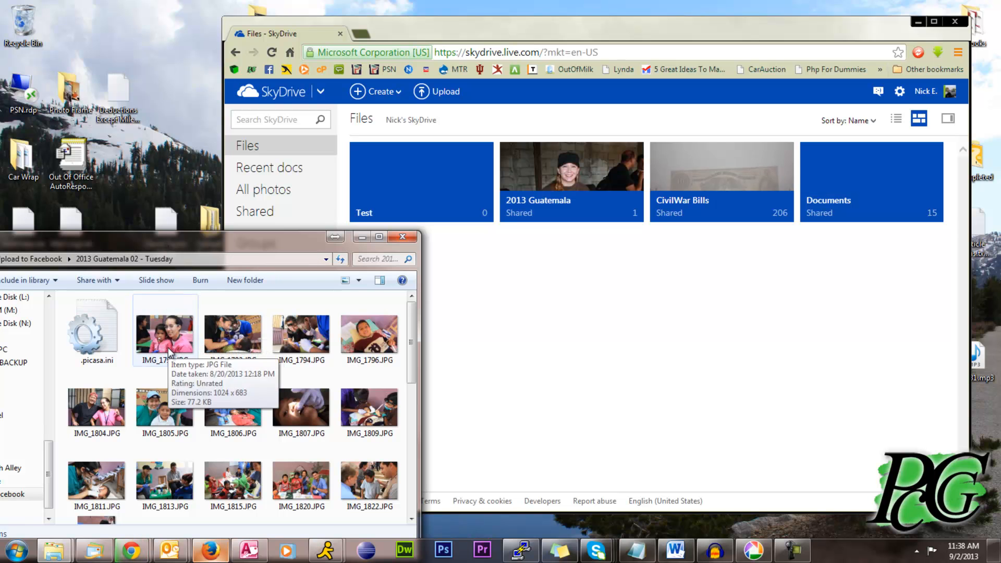
left_click(232, 407)
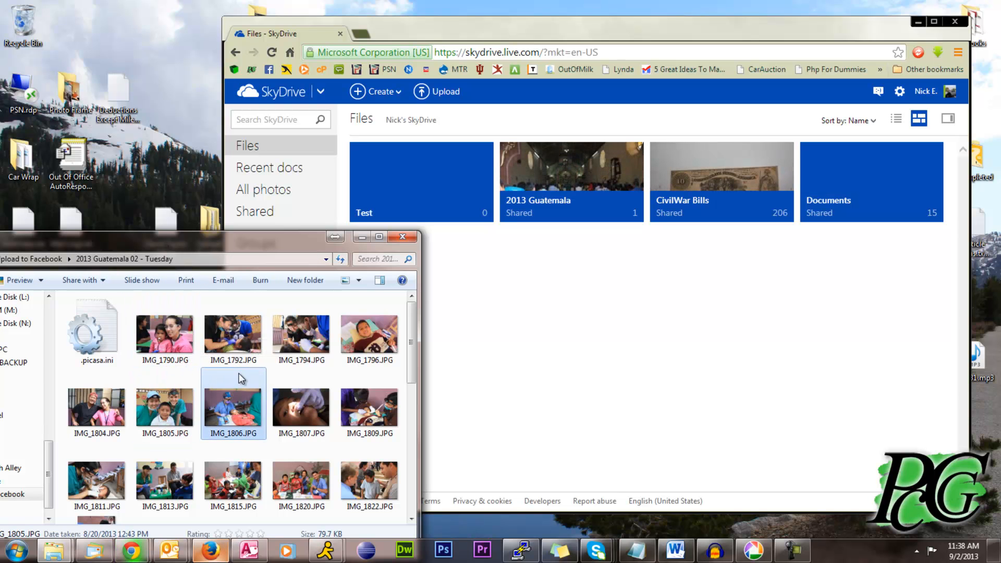
mouse_move(301, 335)
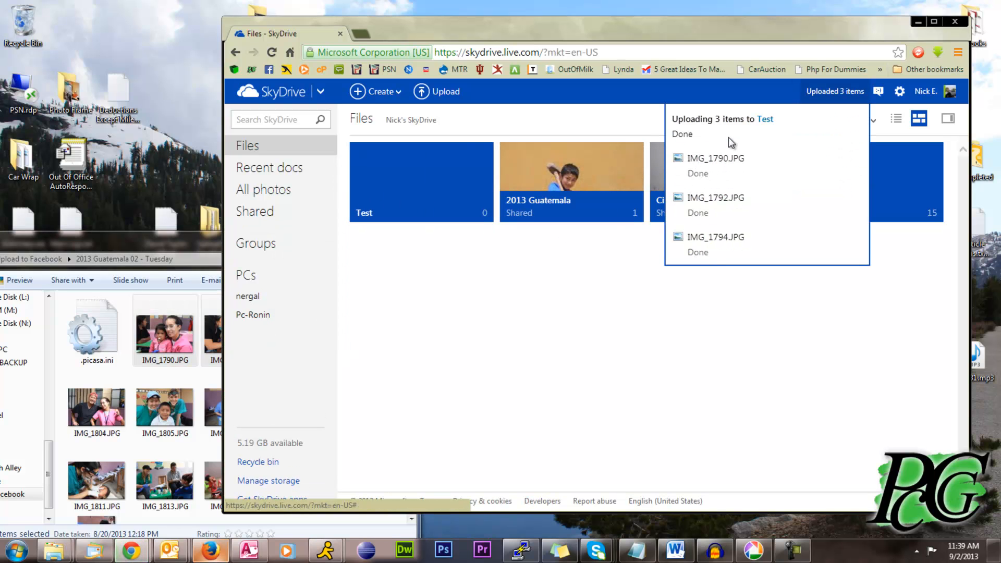
mouse_move(481, 297)
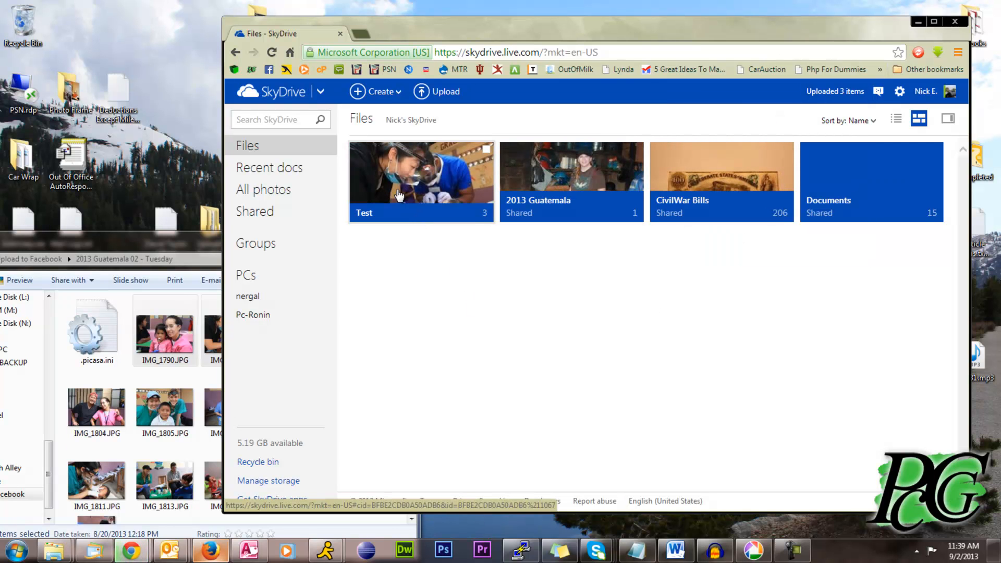
mouse_move(426, 189)
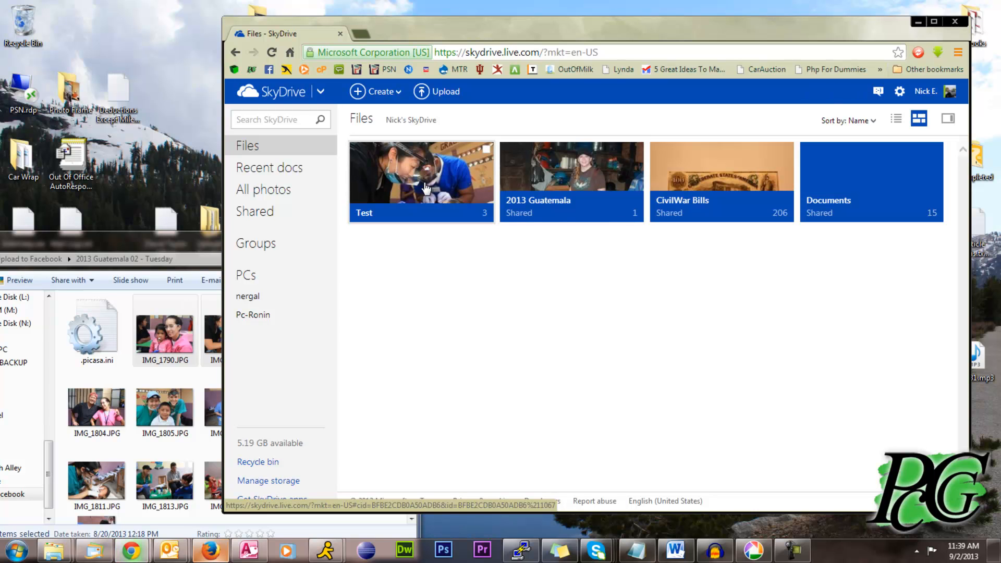
Step: Download IMG_1790 from Test, view IMG_1790, IMG_1794 and IMG_1792 and a slide show, then return
double_click(420, 182)
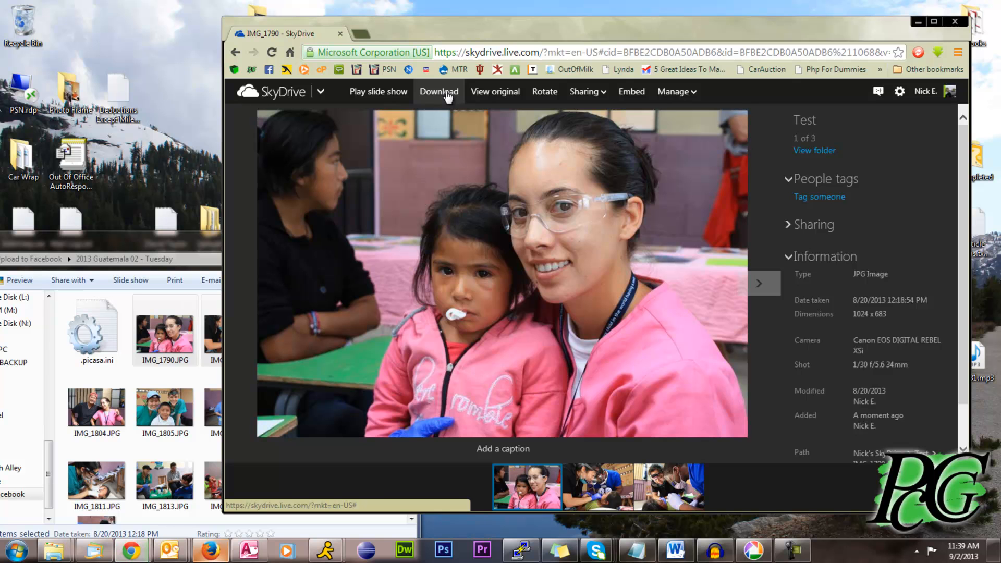
left_click(439, 91)
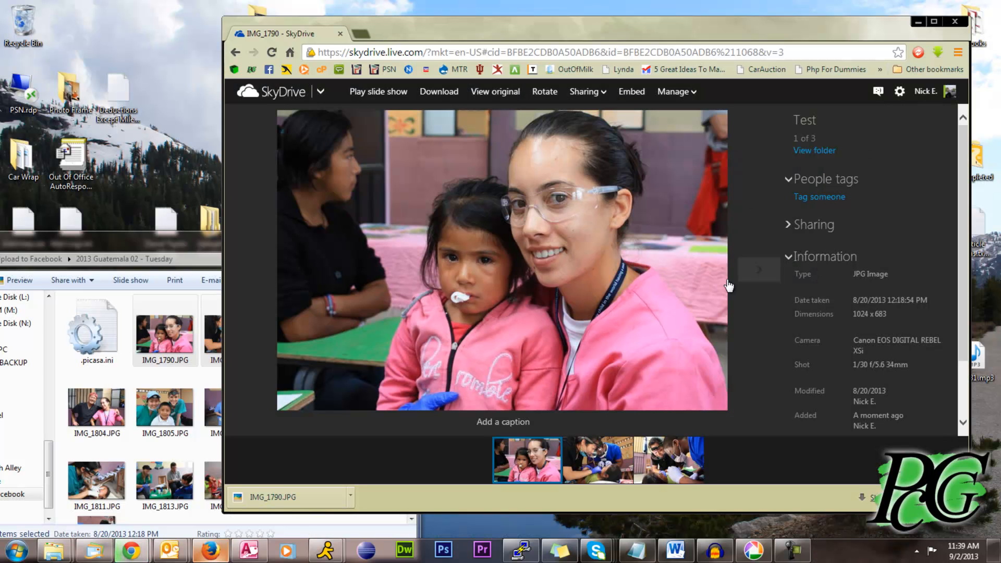
left_click(759, 284)
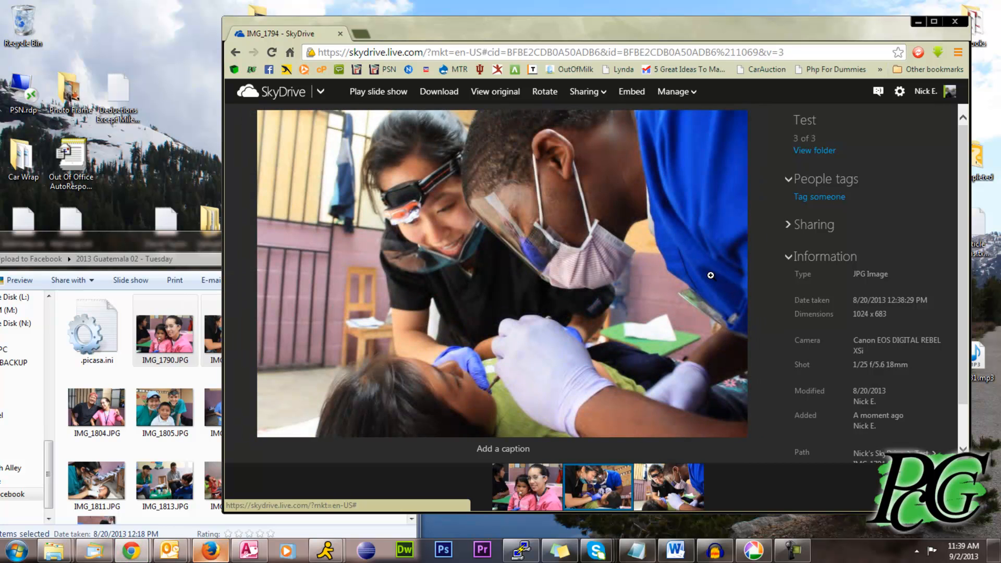
left_click(526, 487)
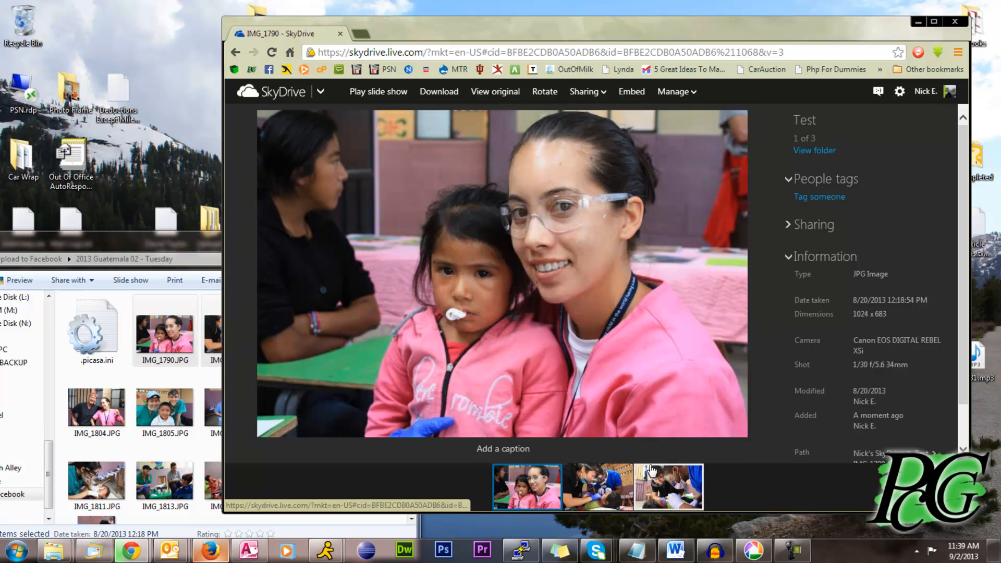
left_click(669, 487)
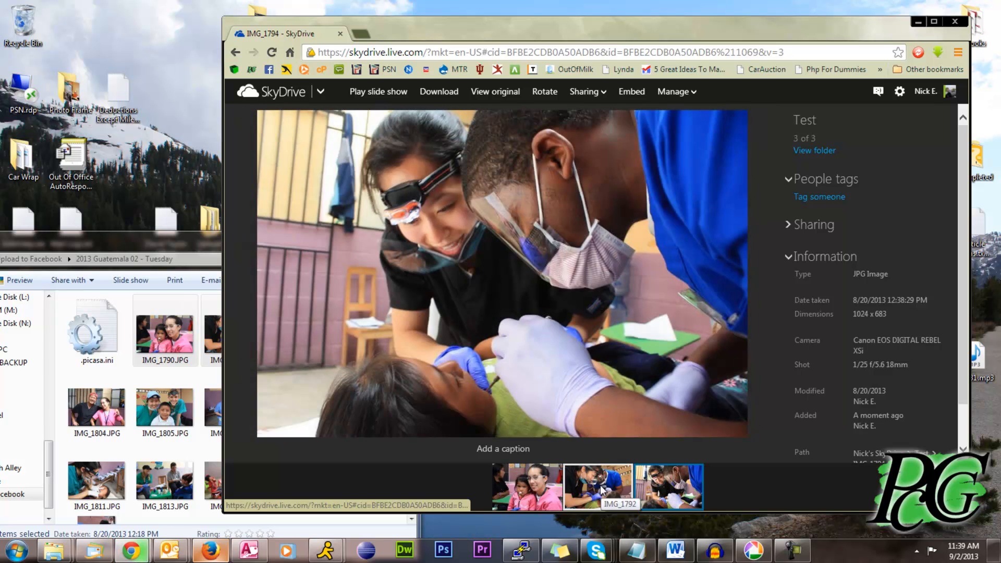
left_click(597, 487)
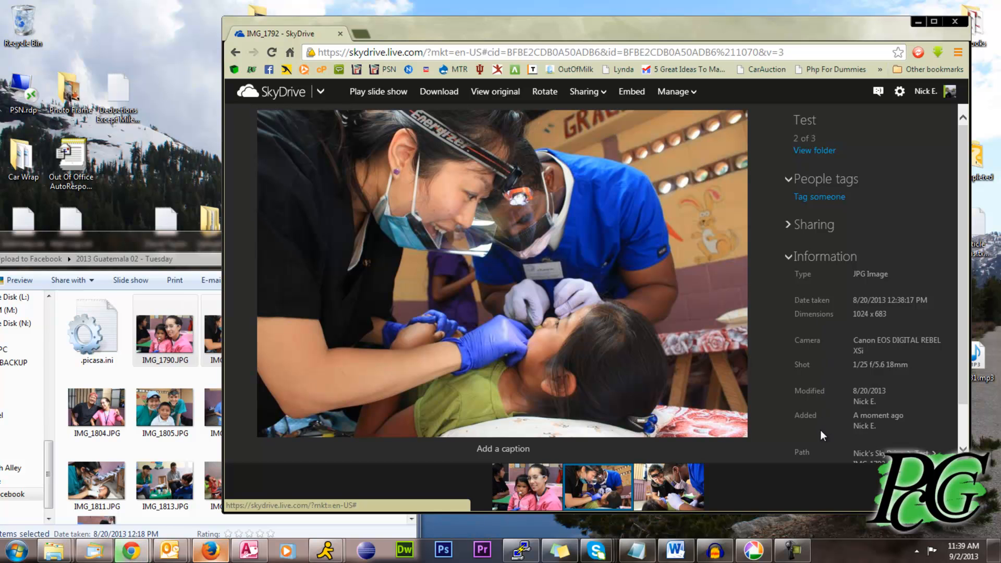
mouse_move(378, 100)
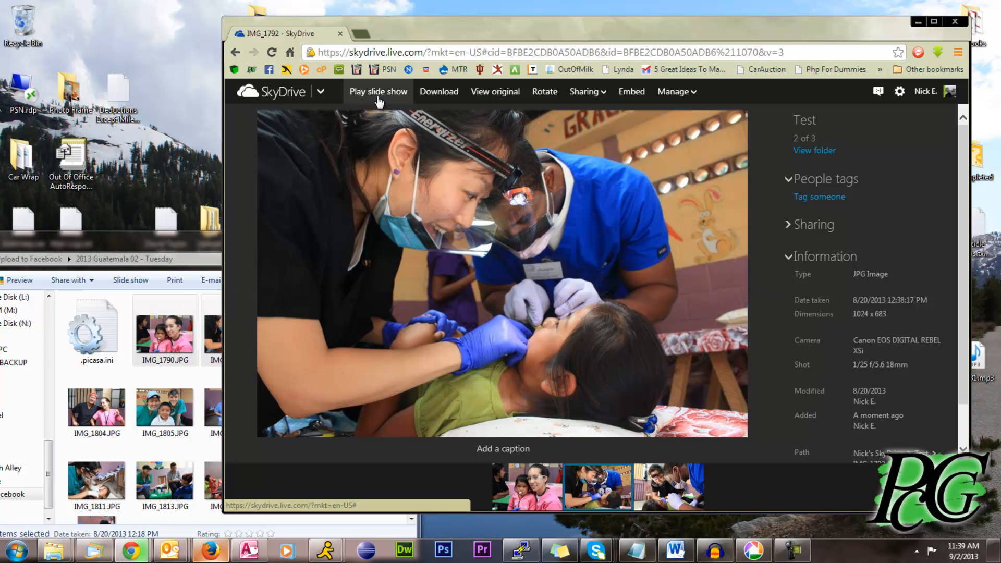
left_click(378, 91)
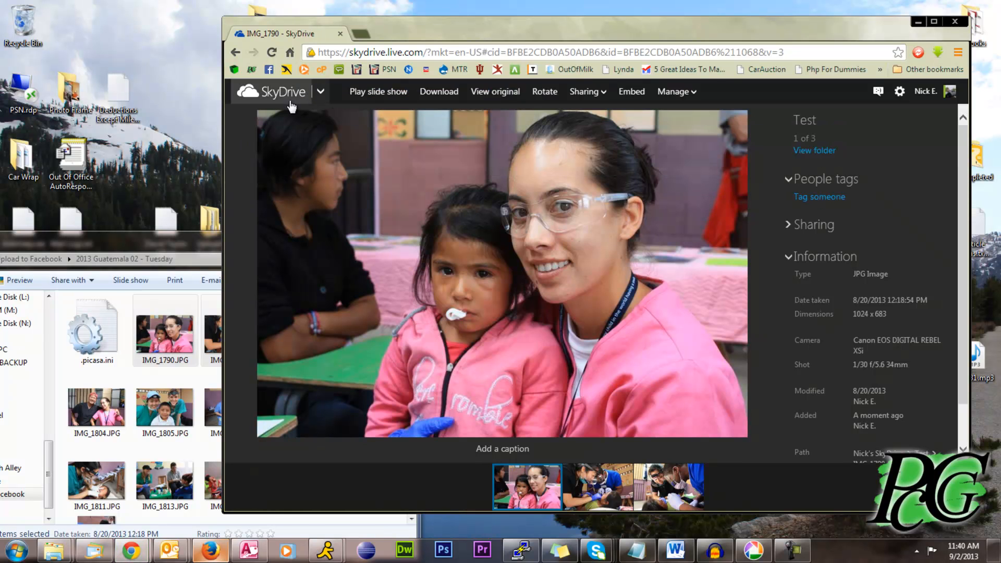
left_click(279, 91)
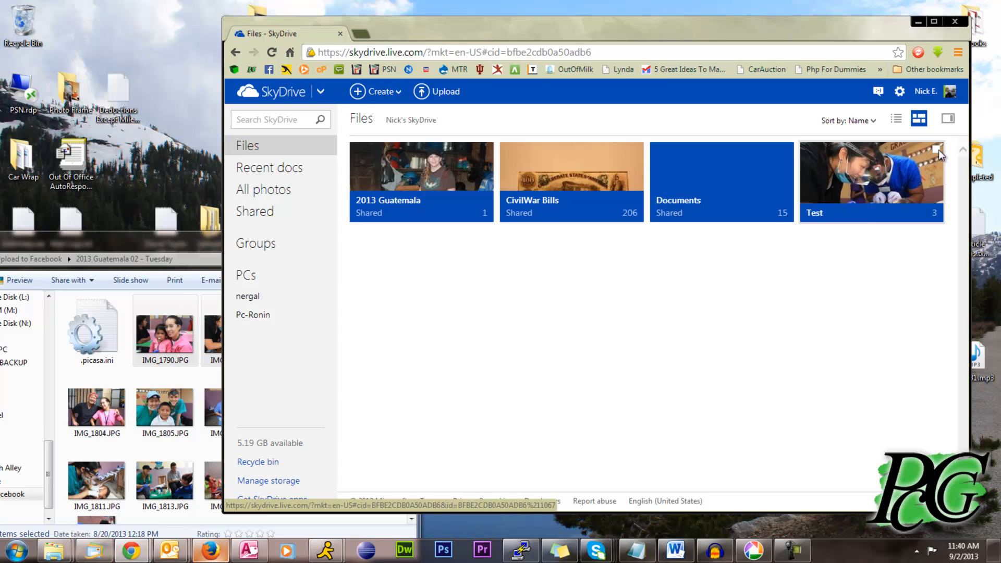
Step: Select the Test folder and open Sharing, checking the email and Facebook post options
left_click(936, 150)
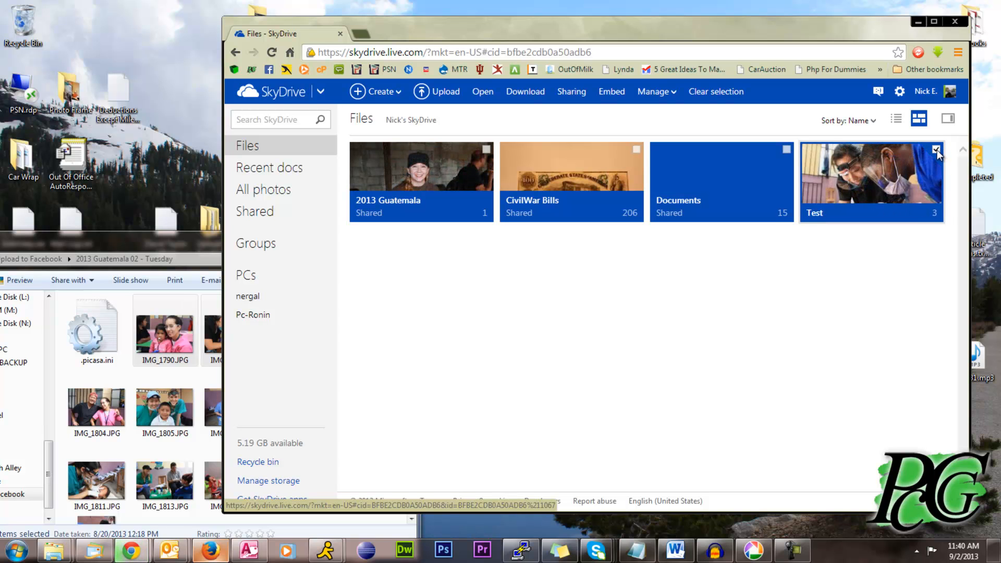
left_click(935, 149)
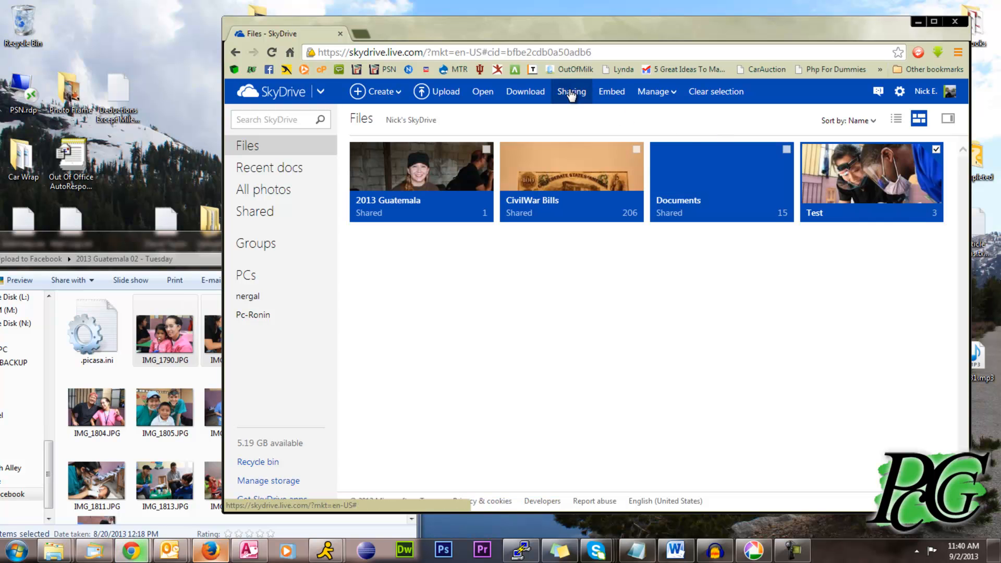
left_click(570, 91)
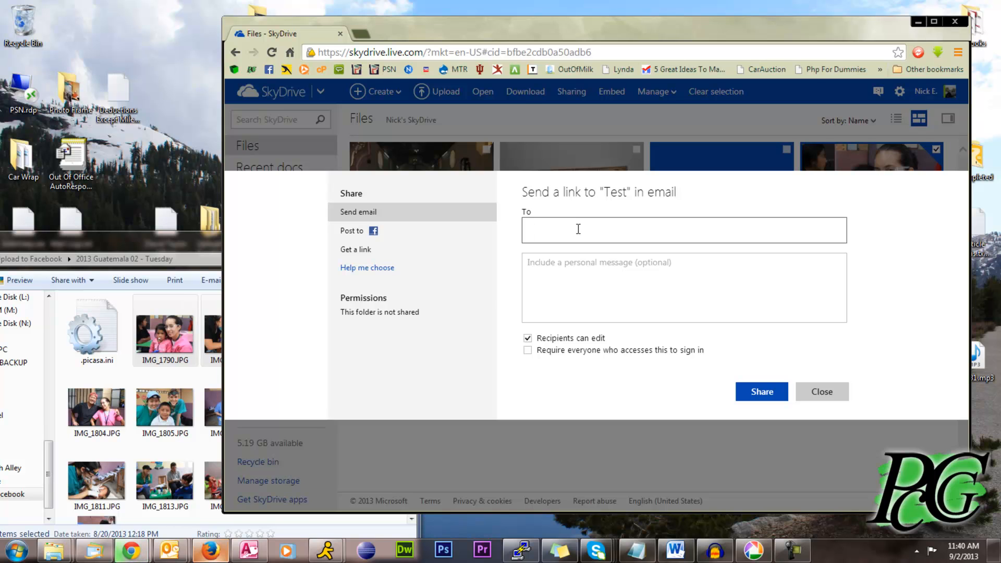
left_click(684, 230)
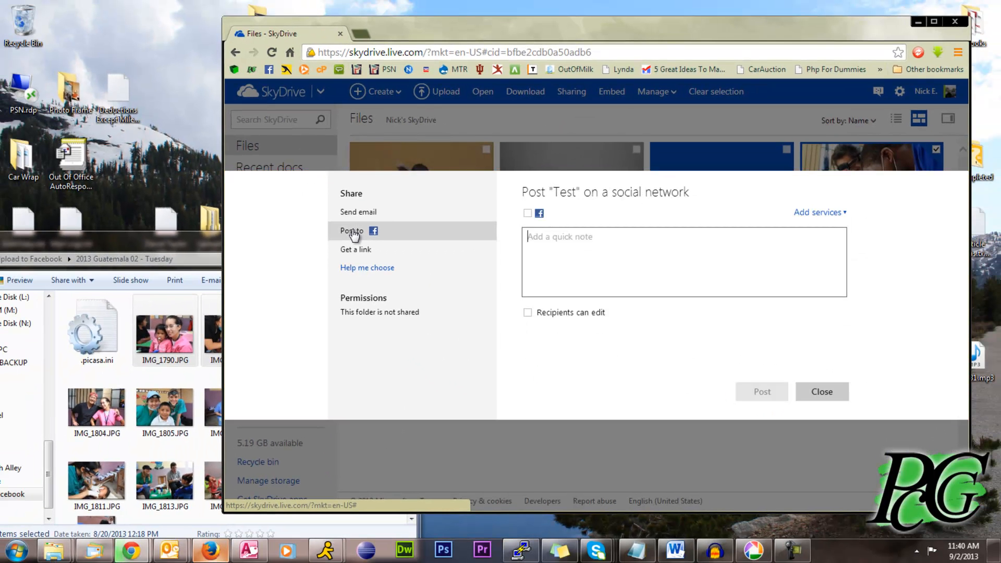
left_click(356, 249)
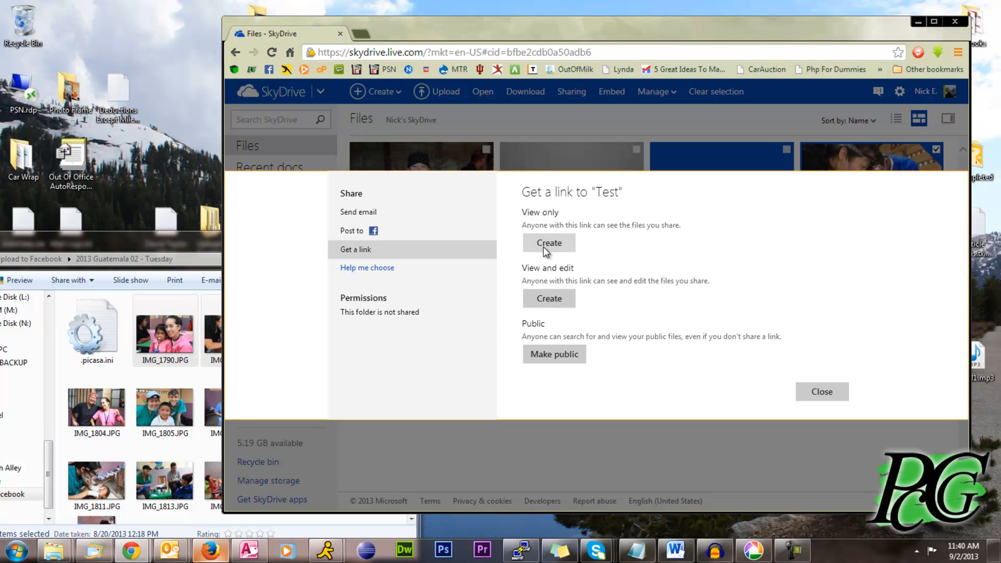
Step: Create a view-only link for the Test folder and copy it
left_click(548, 242)
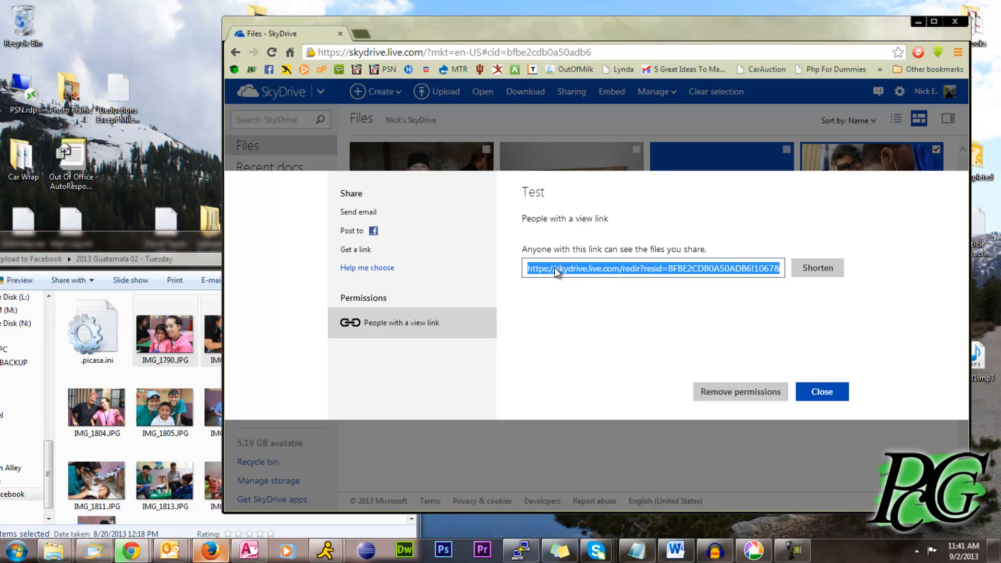
right_click(652, 267)
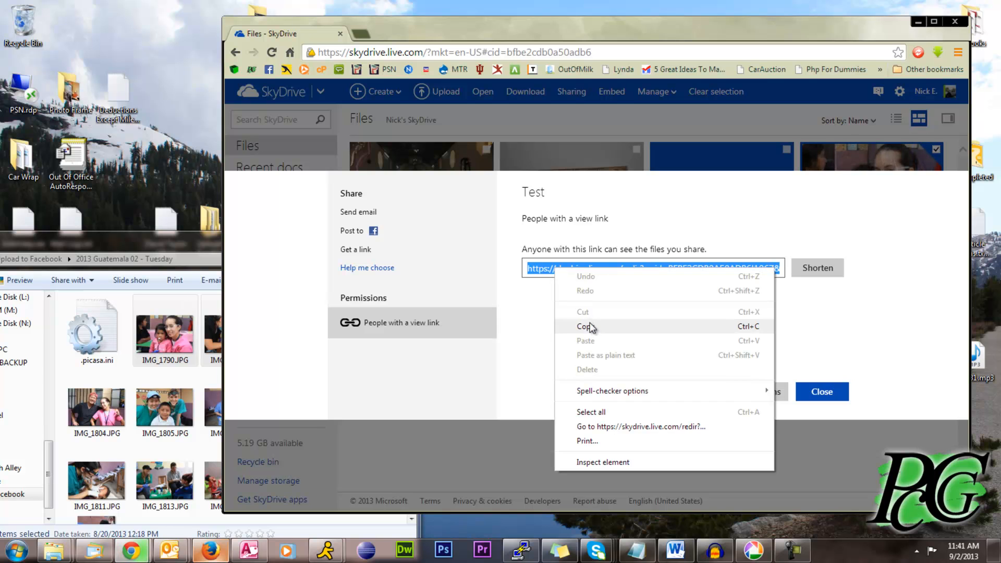
left_click(583, 327)
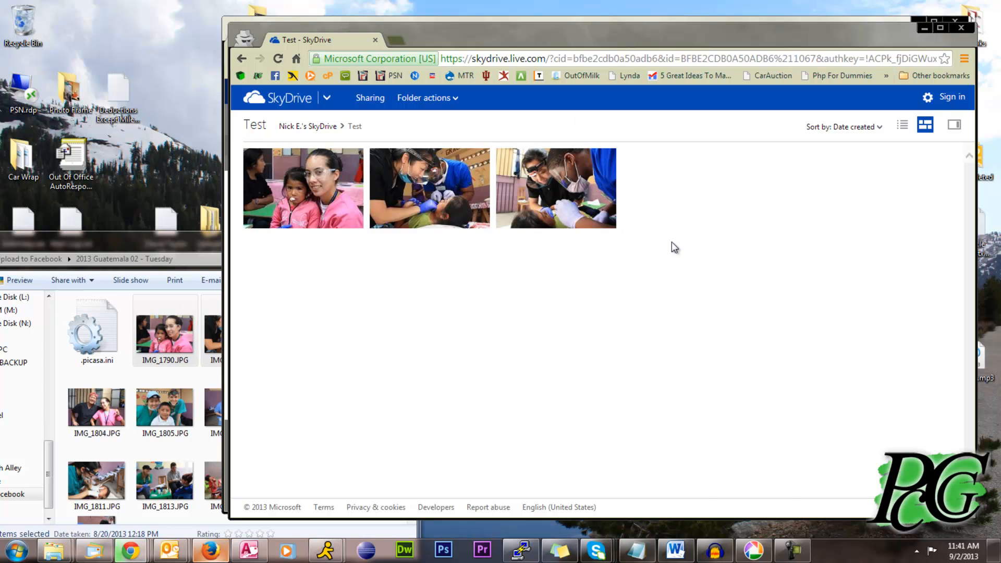
Step: Preview a shared photo, then download the folder as Test.zip and check it in 7-Zip
left_click(303, 188)
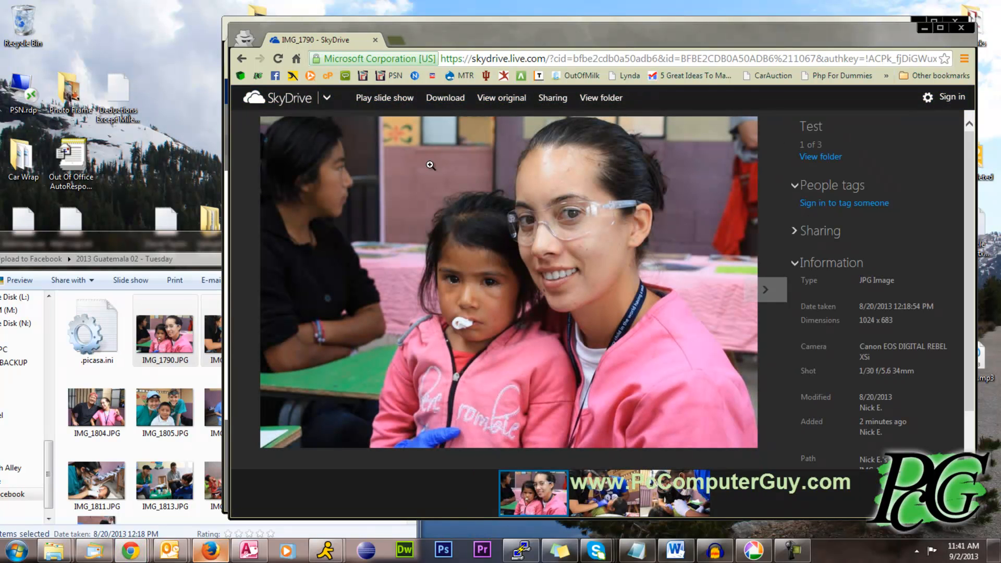
left_click(600, 97)
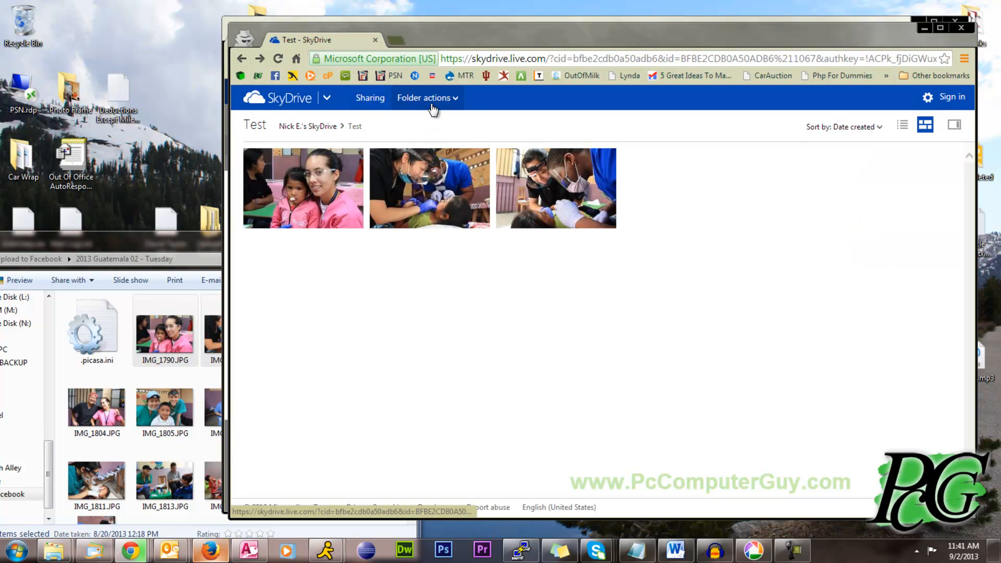
left_click(424, 98)
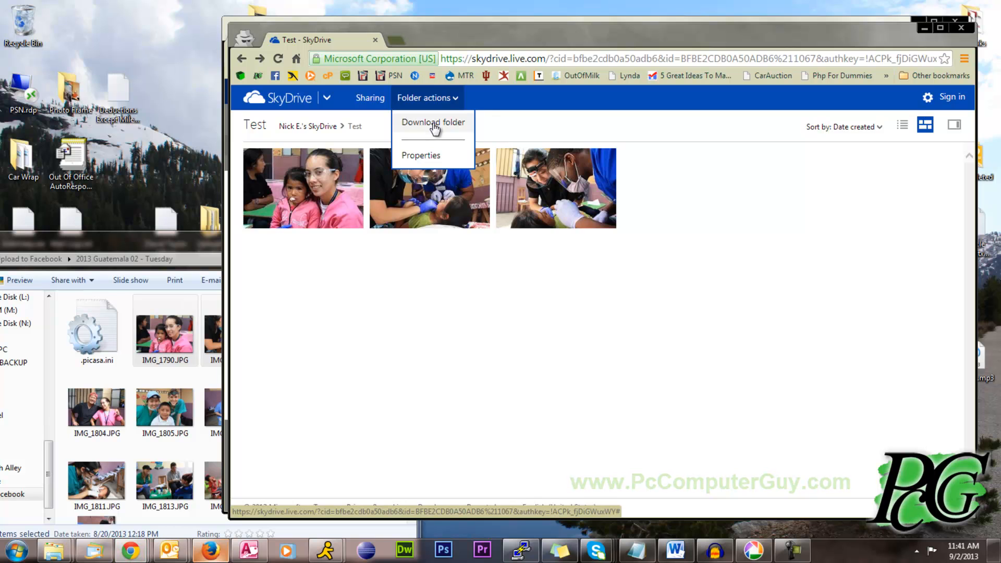
left_click(433, 122)
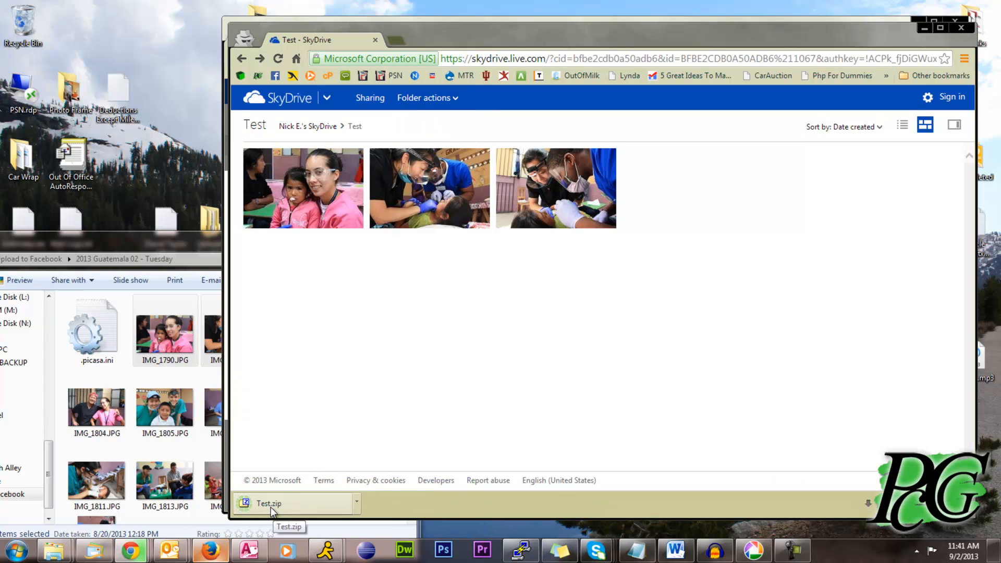
left_click(268, 503)
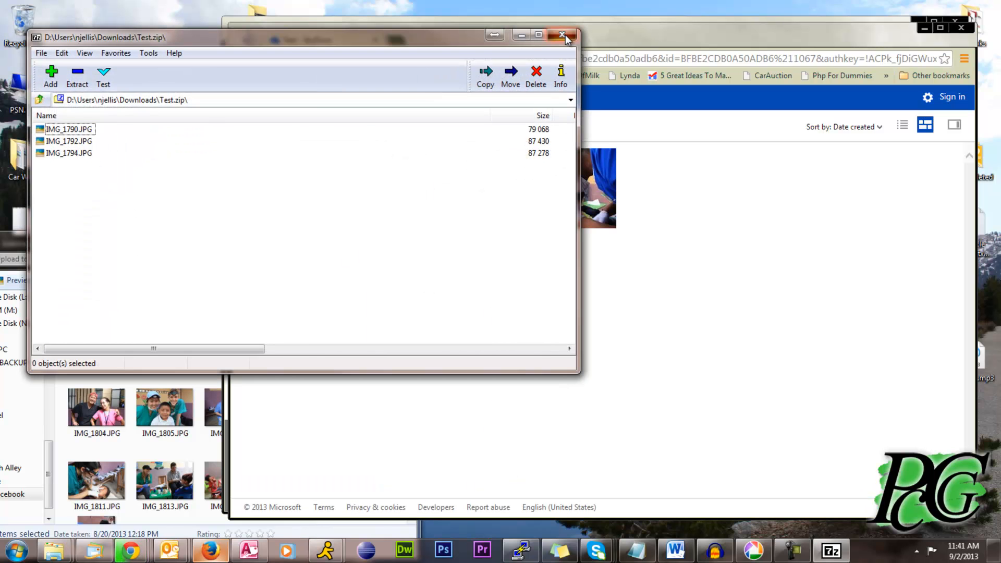
left_click(561, 35)
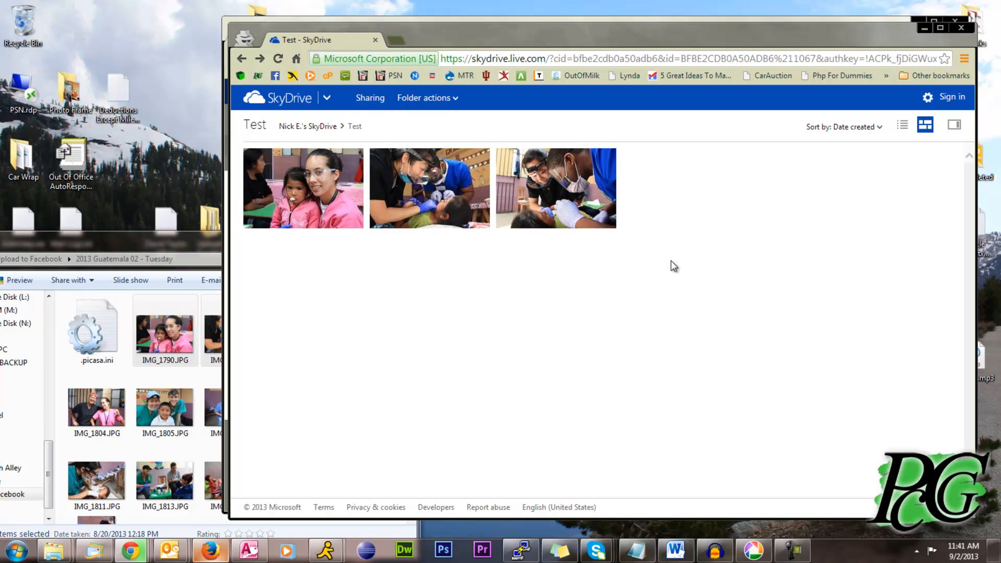
mouse_move(669, 270)
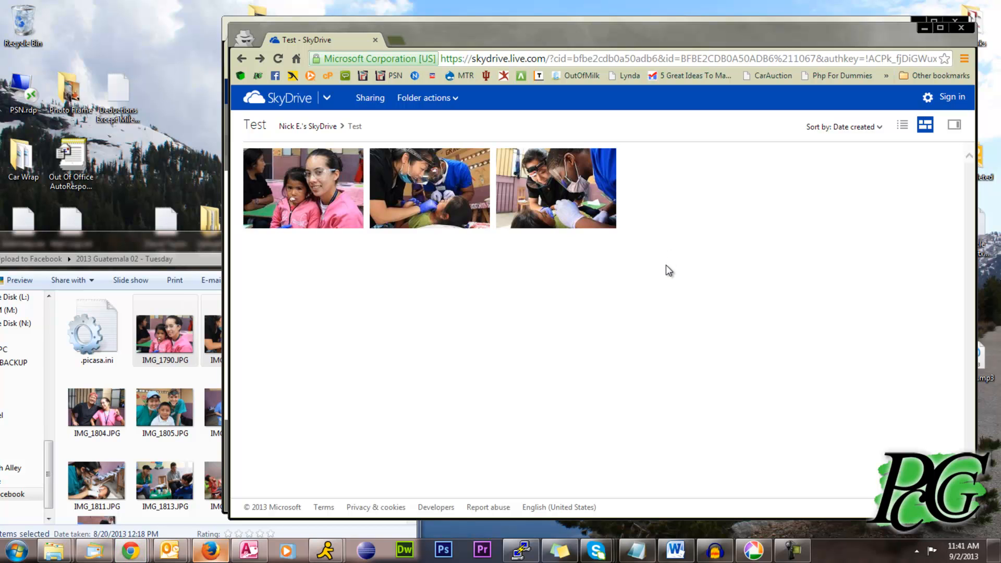
mouse_move(509, 120)
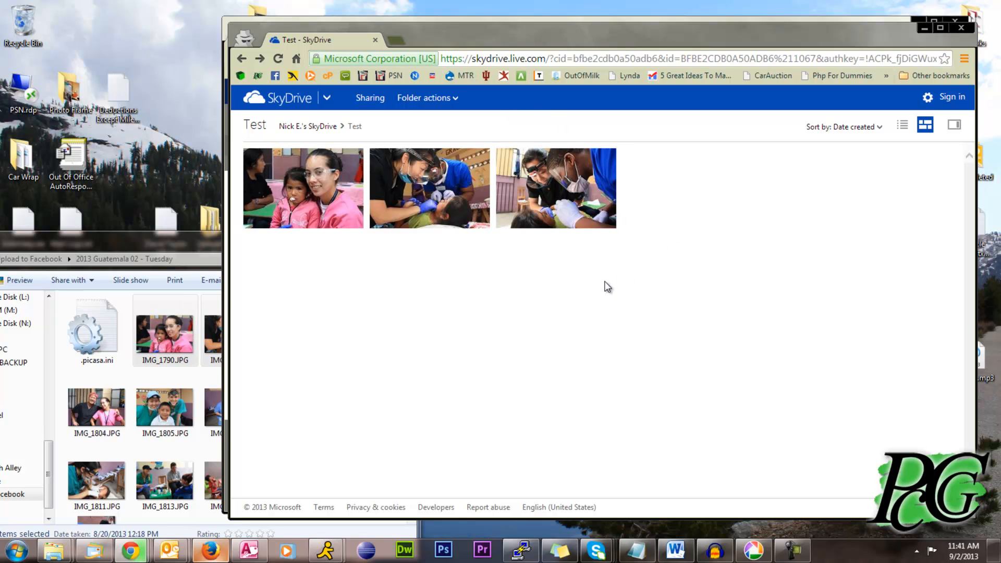
mouse_move(606, 292)
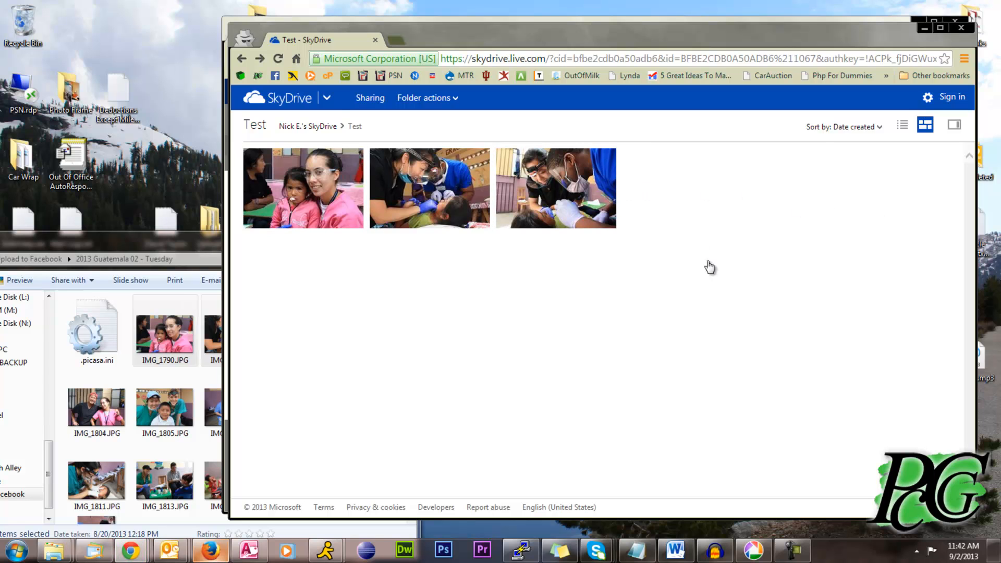
mouse_move(561, 254)
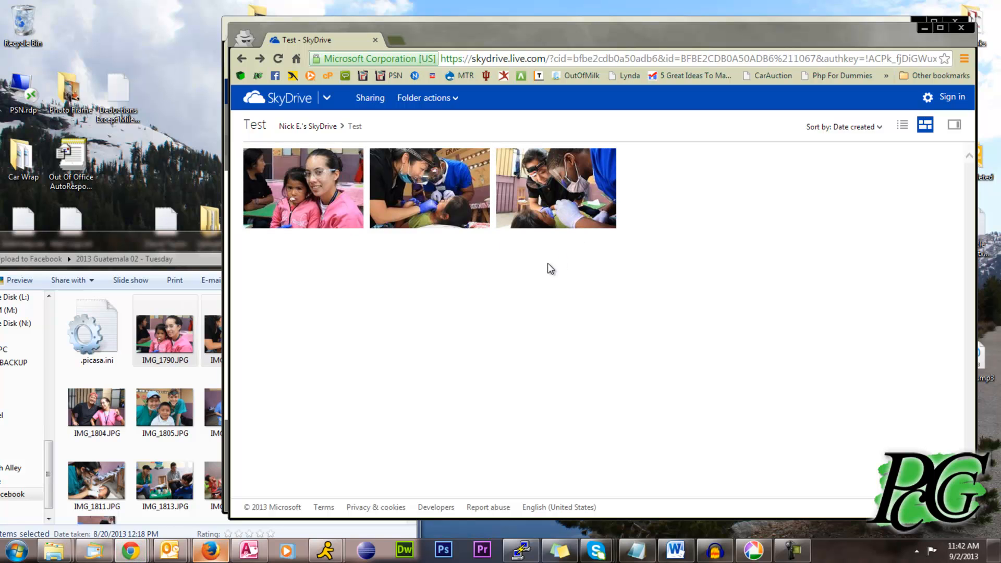
mouse_move(546, 260)
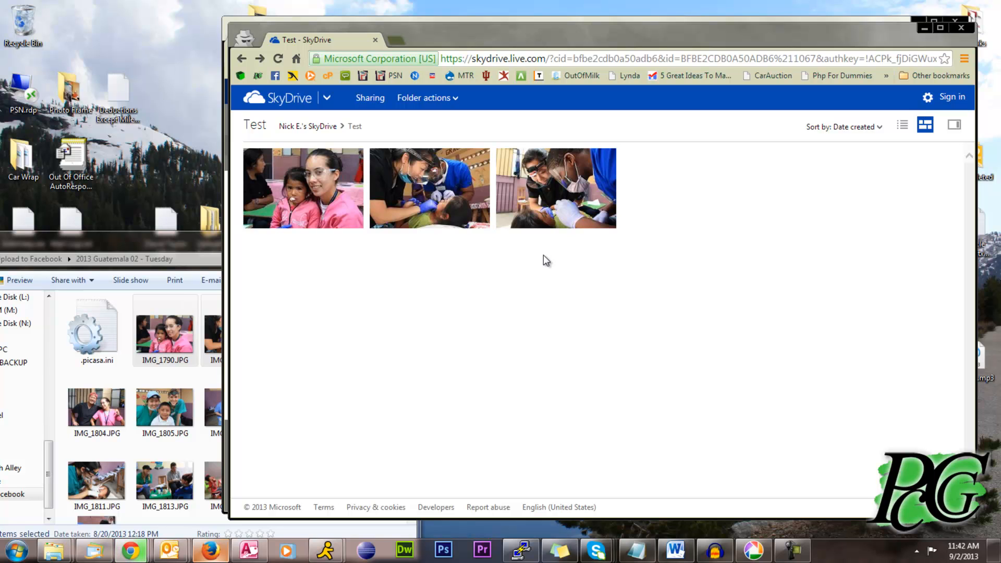
mouse_move(590, 293)
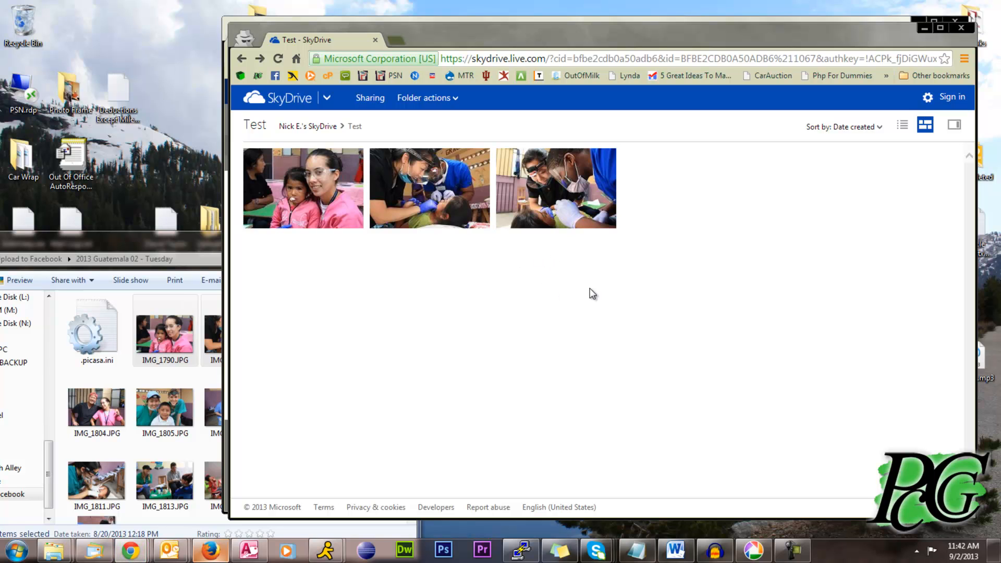
mouse_move(694, 251)
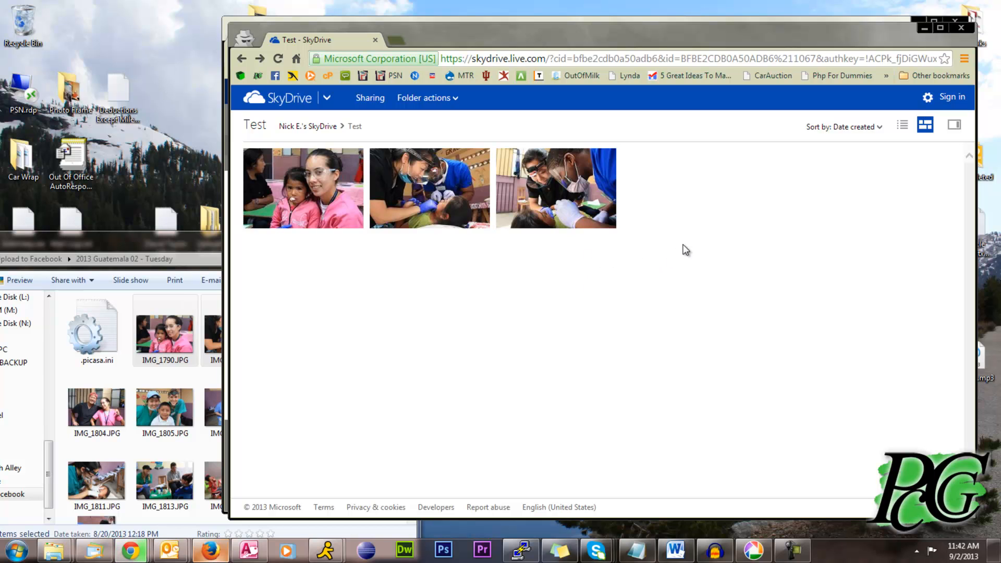
mouse_move(683, 250)
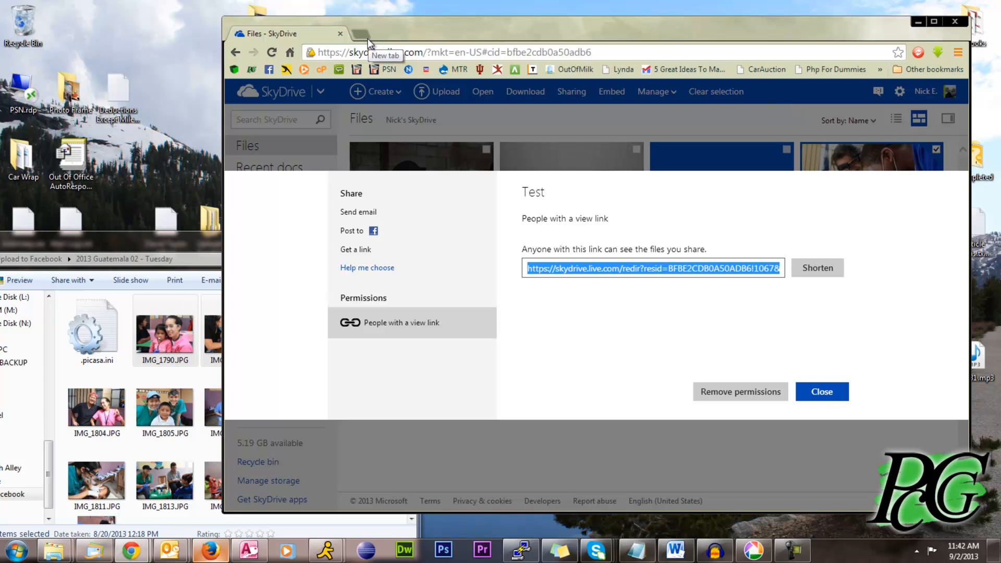
Step: Close the Share panel, deselect the Test tile, and go to Get SkyDrive apps
left_click(822, 392)
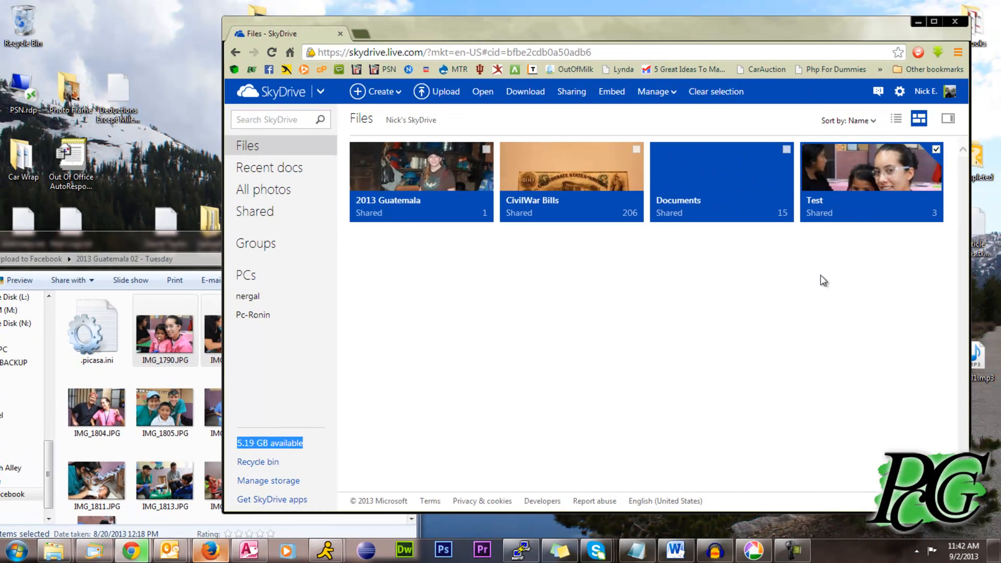
left_click(443, 398)
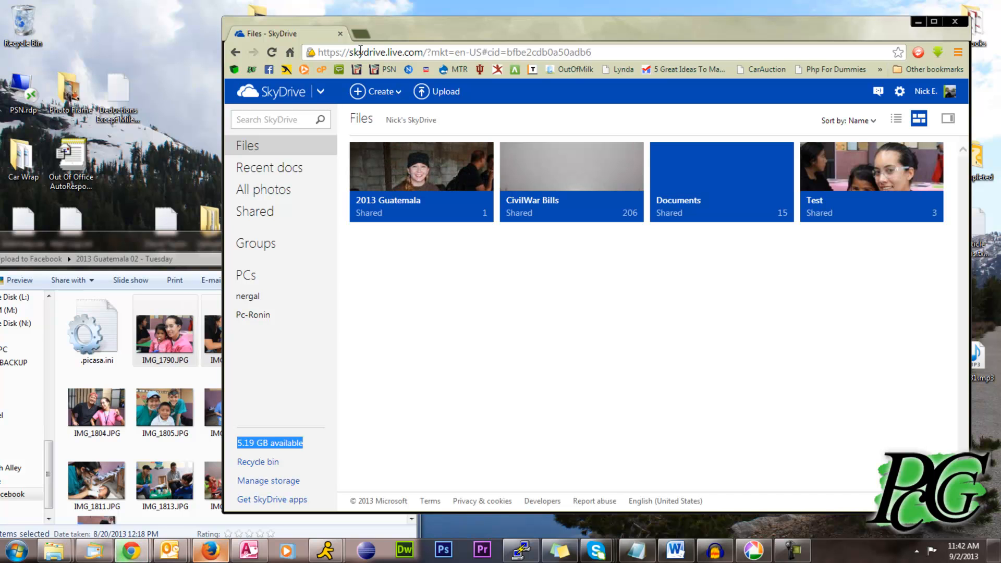
mouse_move(271, 503)
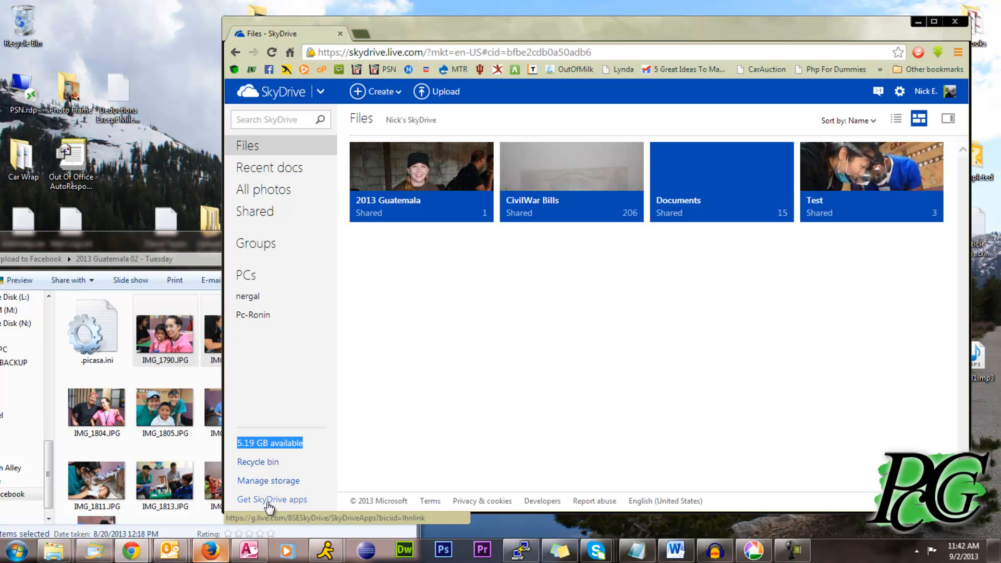
left_click(271, 499)
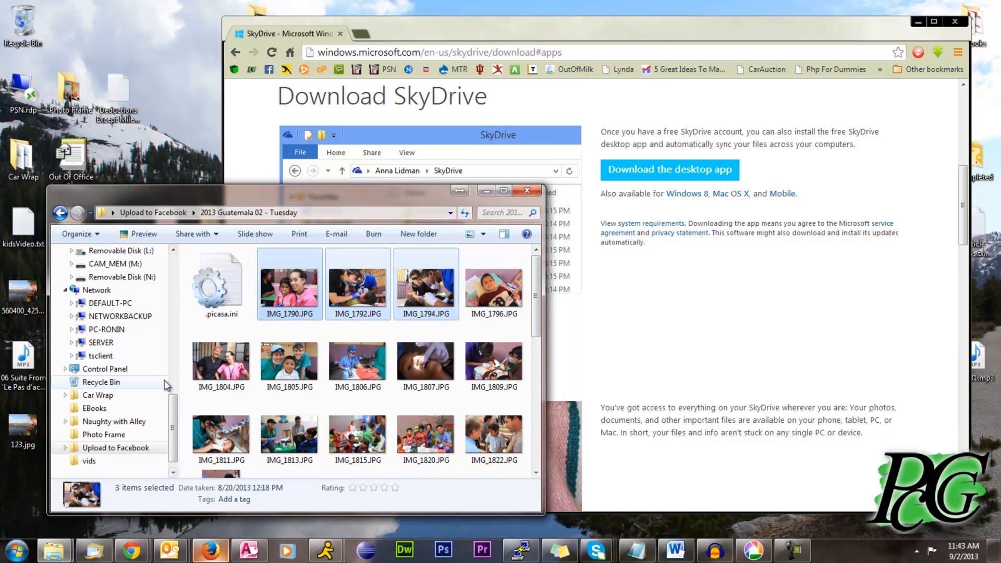
Step: Open SkyDrive under Explorer Favorites to see its four folders, then go back in the browser
scroll("down", 3)
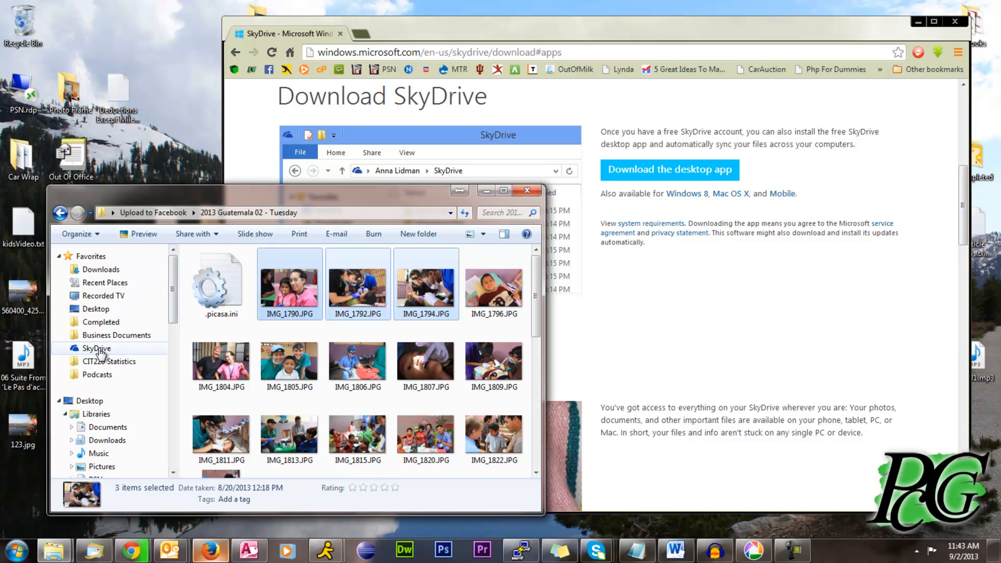
left_click(97, 347)
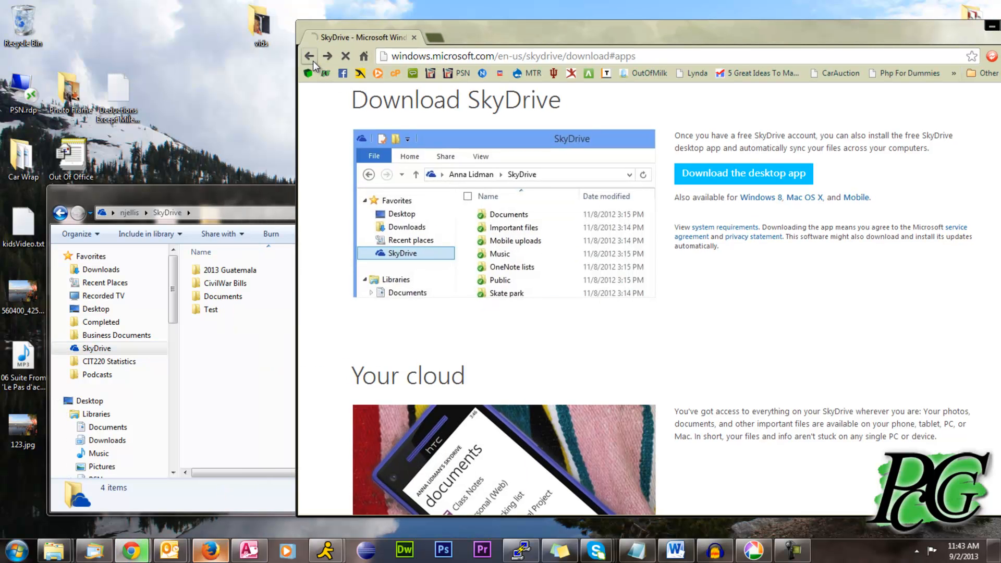
left_click(309, 56)
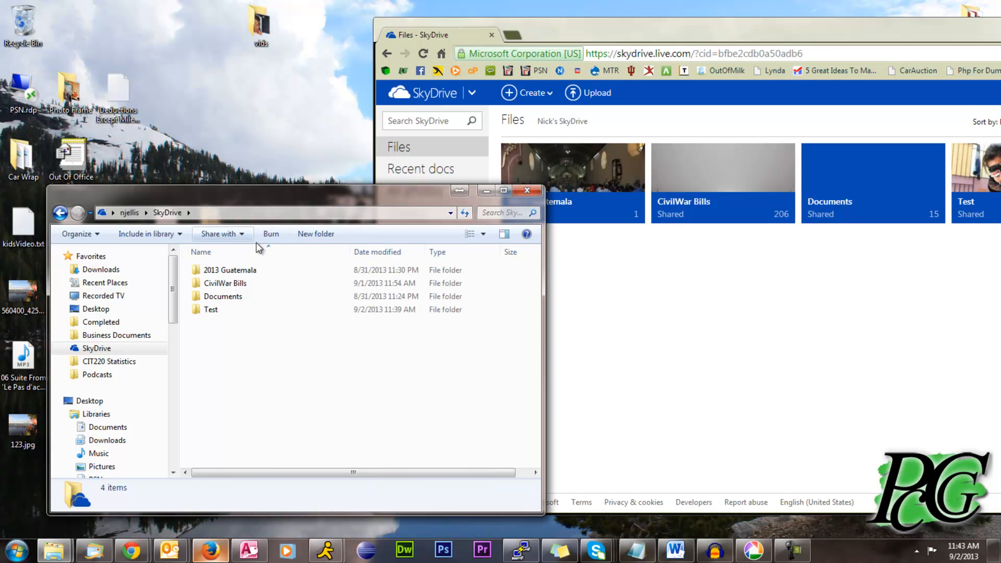
Step: Open the local Test folder in Windows Explorer
left_click(210, 309)
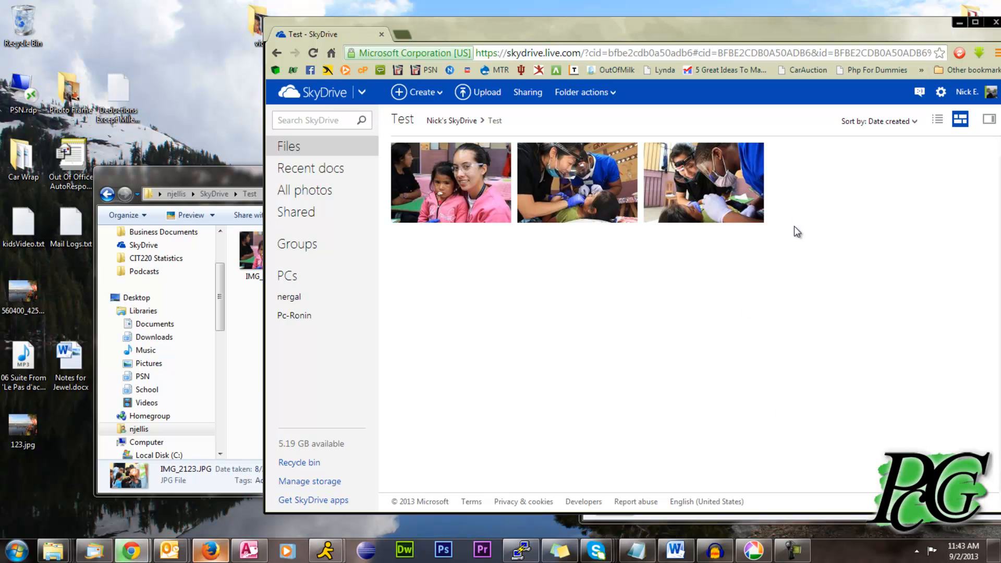
mouse_move(876, 472)
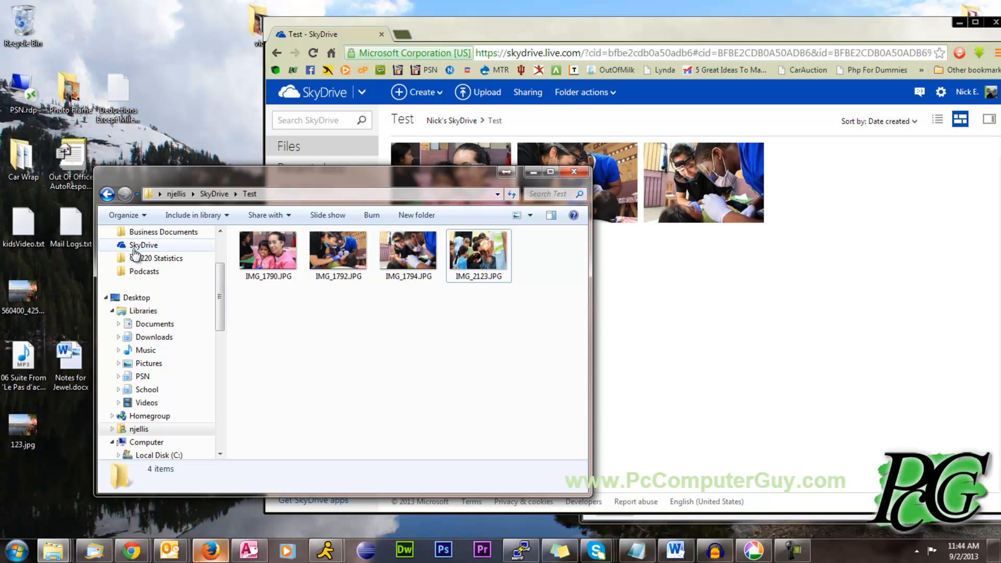
Step: Back in the local SkyDrive folder, create a folder named 'Happy DAy'
left_click(143, 245)
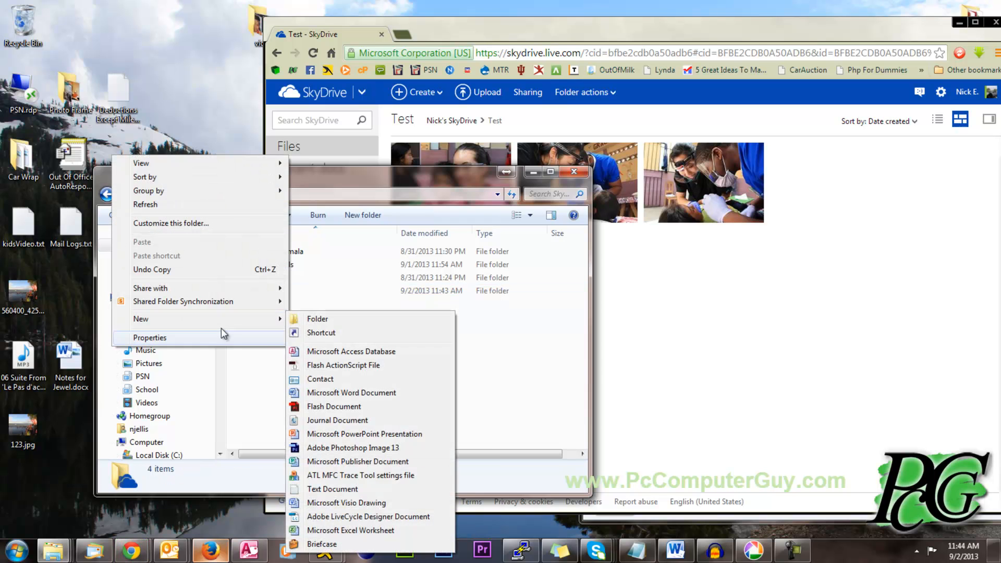
left_click(318, 319)
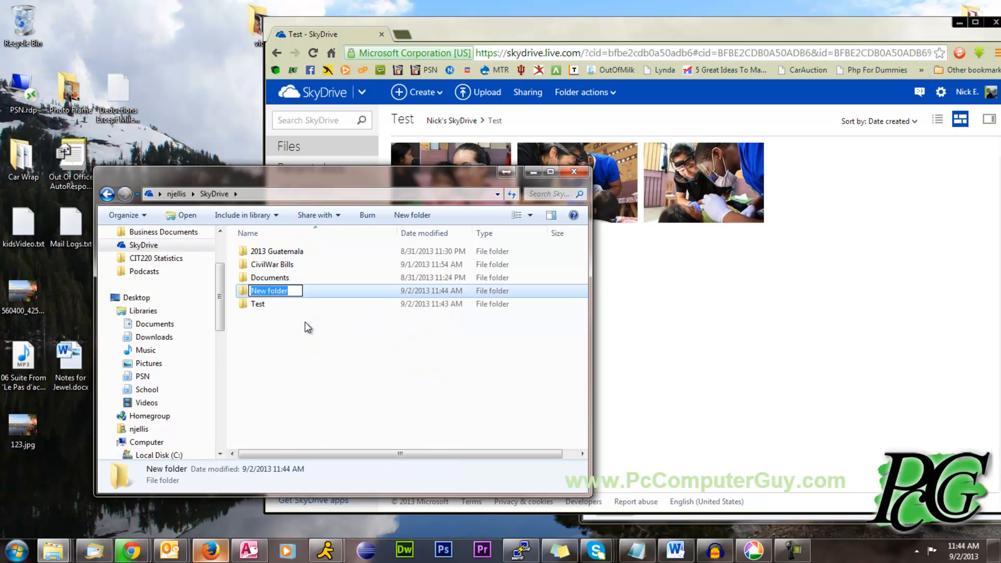
type("Happy DAy")
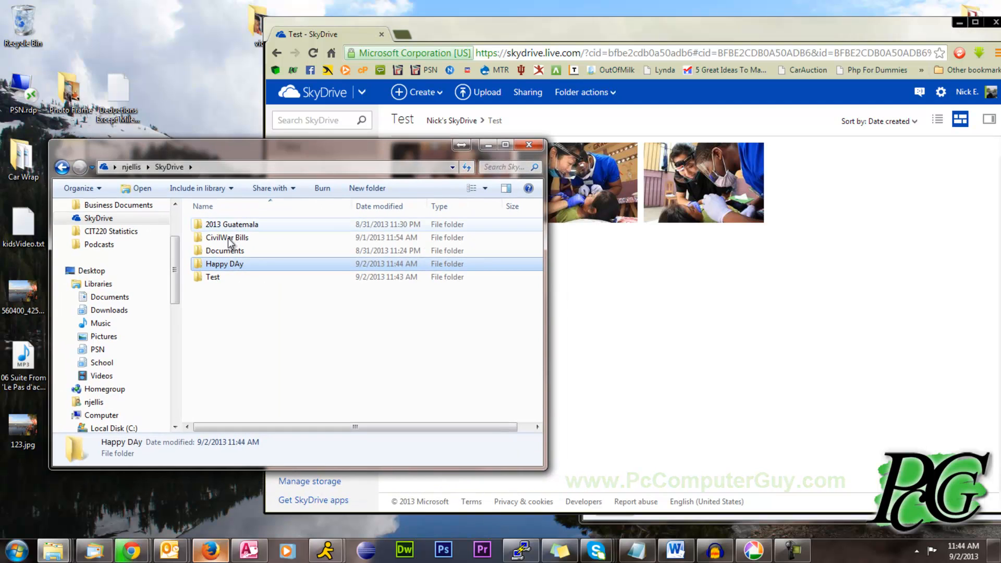
mouse_move(231, 224)
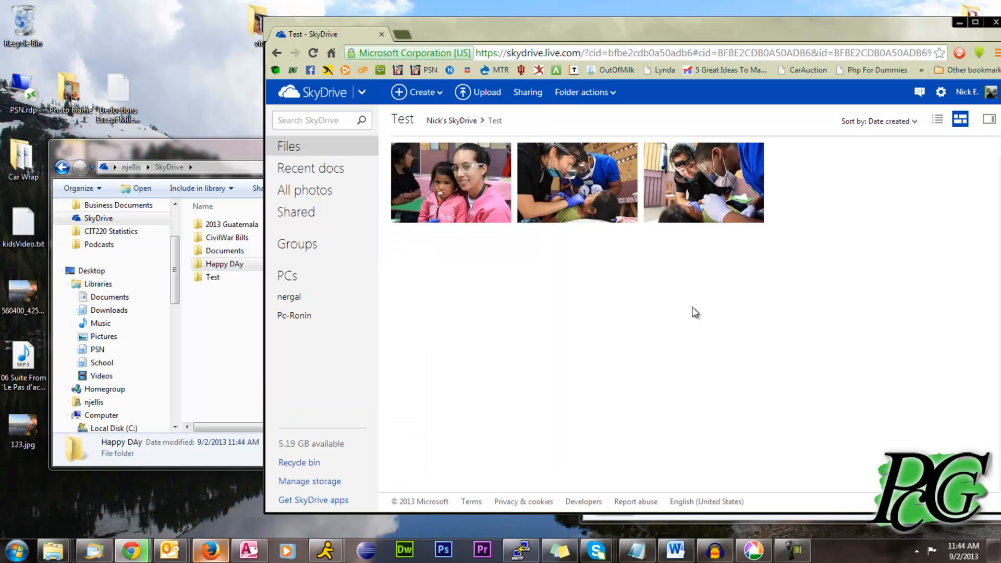
Step: Reload the web Test folder to show the fourth photo, then minimise the browser
right_click(695, 312)
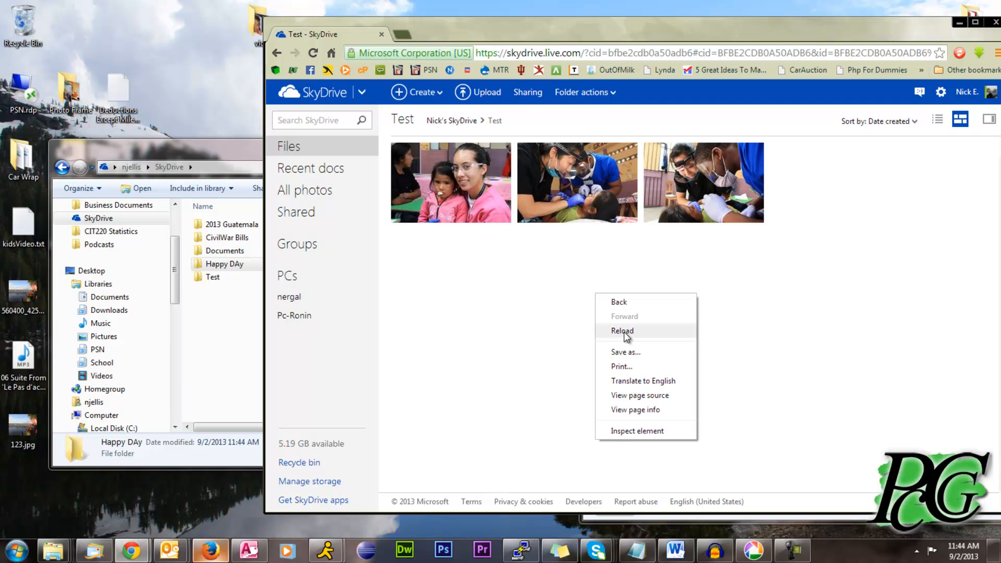
left_click(622, 330)
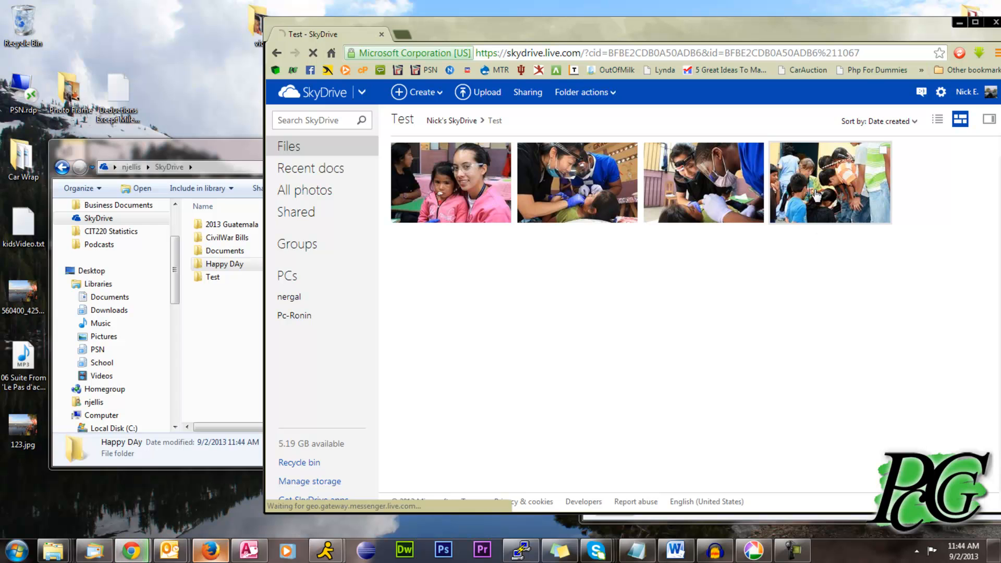
left_click(223, 264)
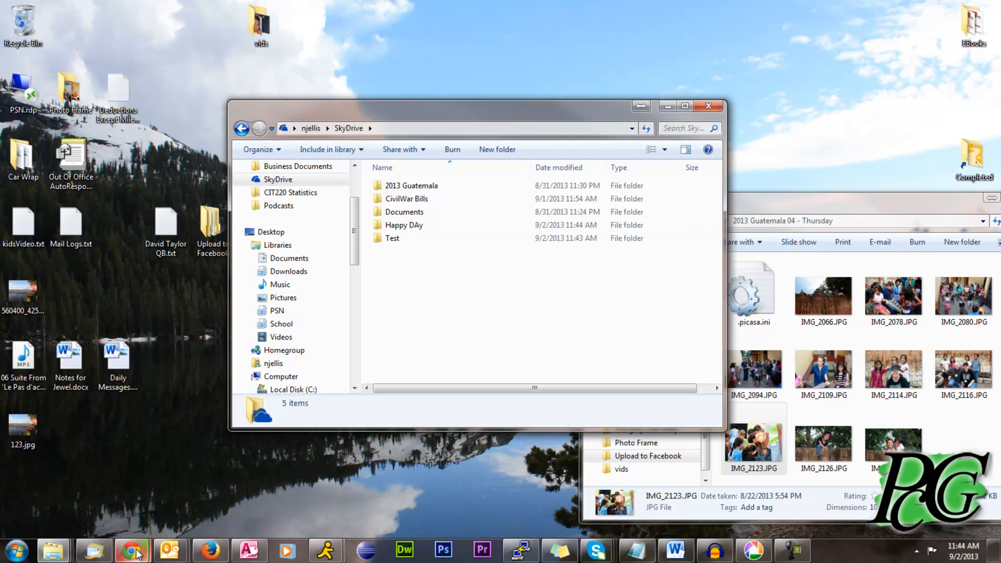
Step: Restore Chrome, return to the SkyDrive Files list, and dismiss the Deleting notification
left_click(132, 549)
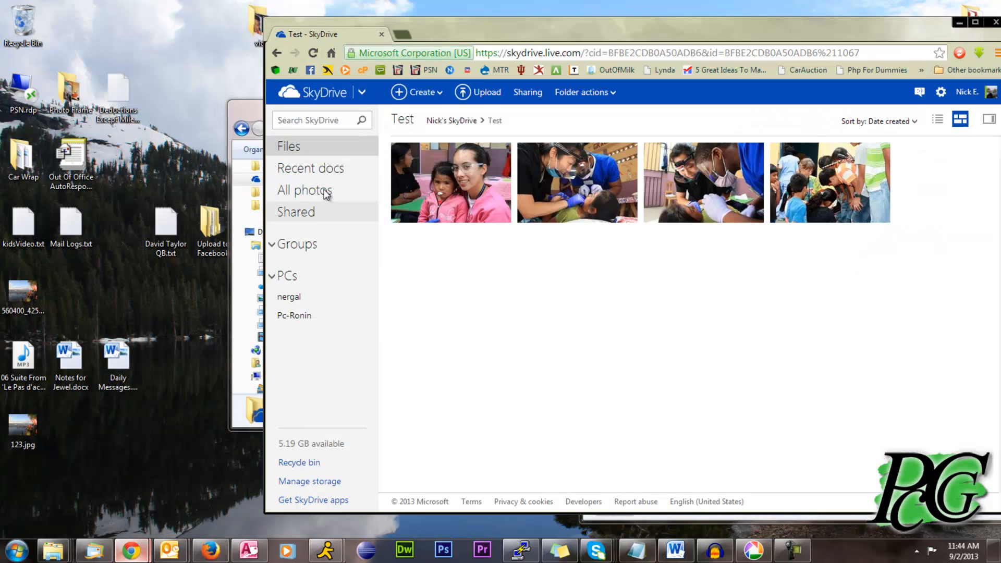
left_click(288, 146)
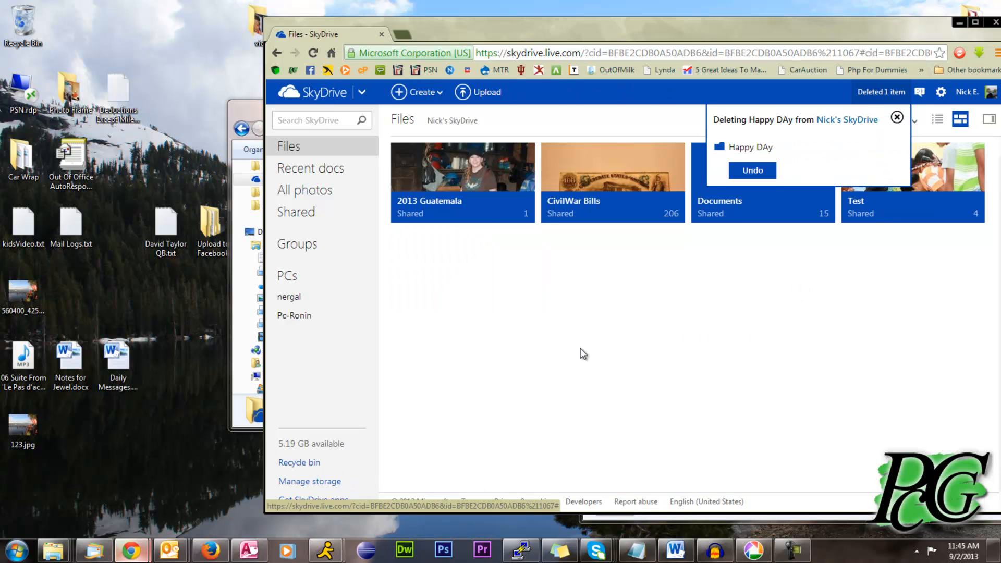
left_click(897, 116)
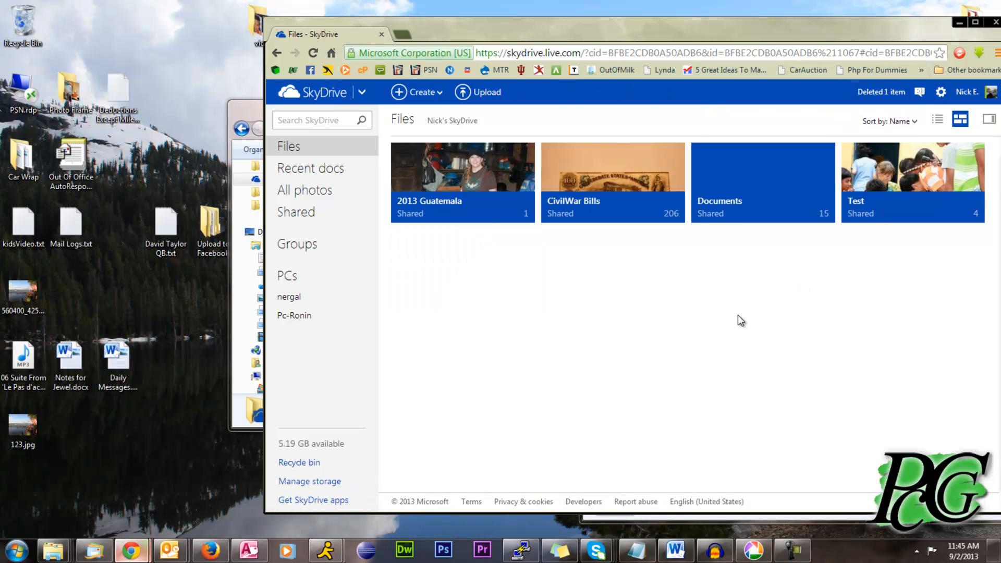